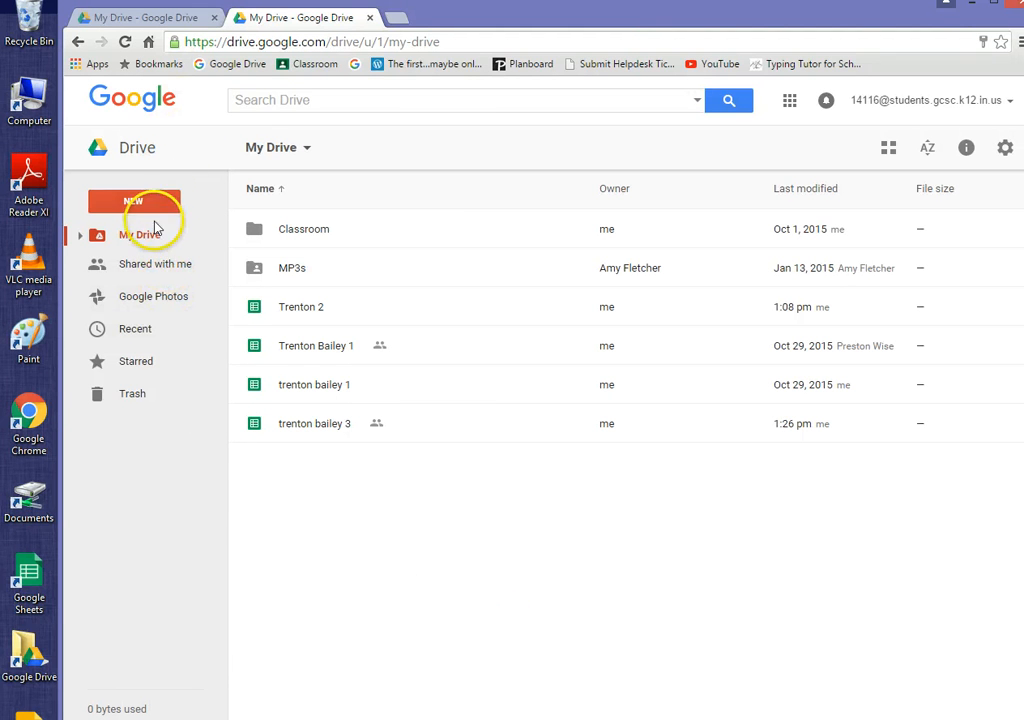
Bring up Google Drive's New menu of items to create
left_click(132, 200)
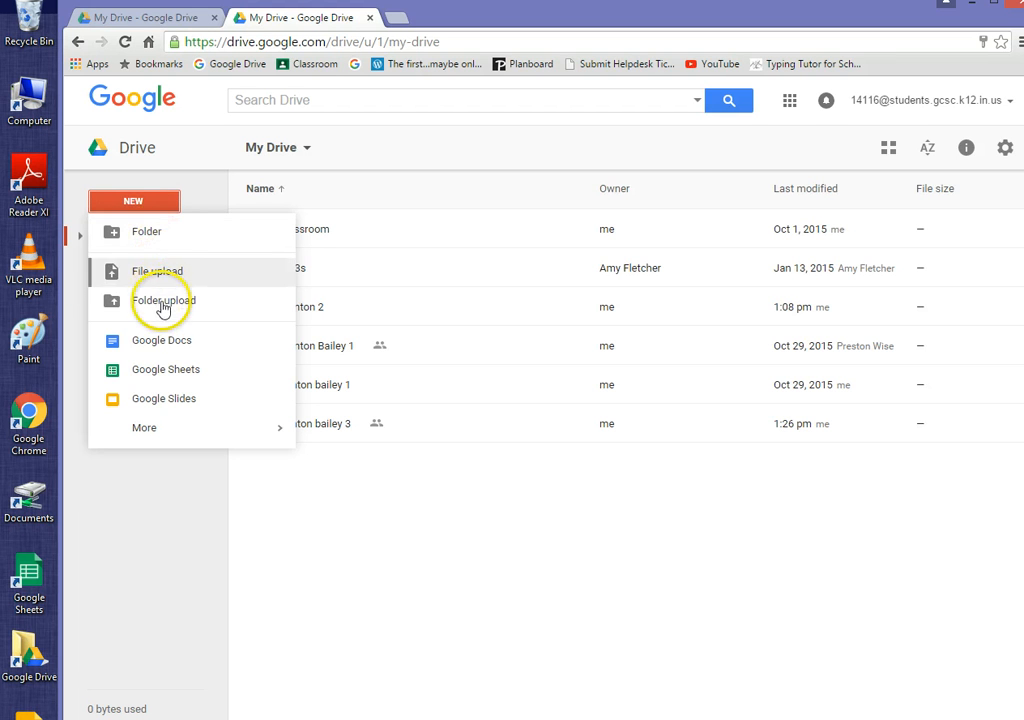
mouse_move(160, 244)
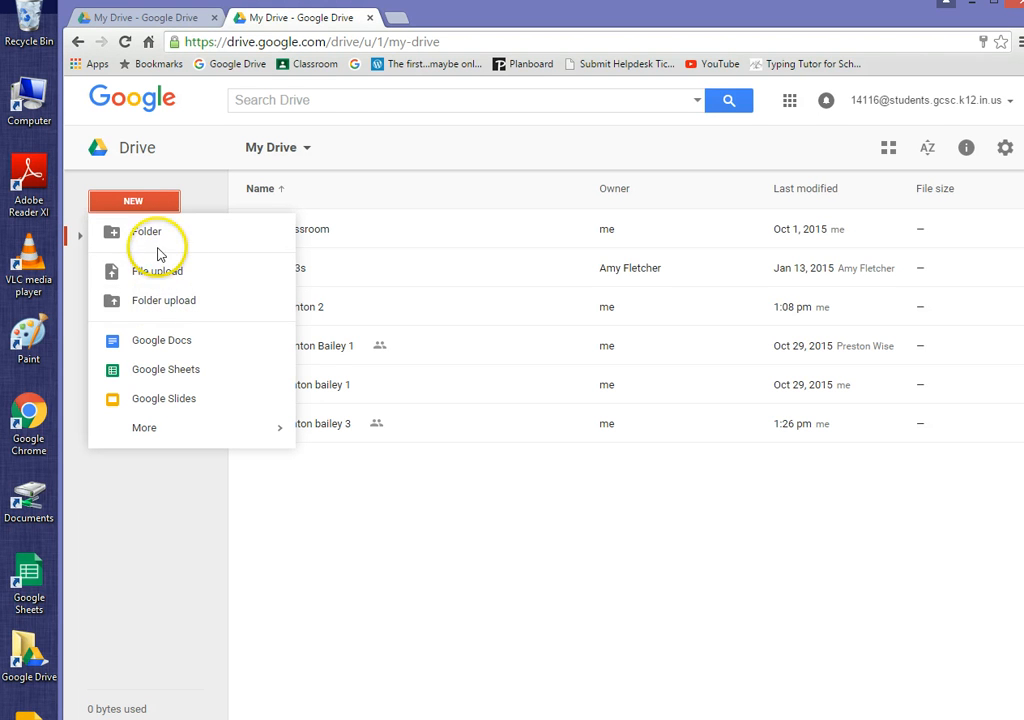
mouse_move(160, 340)
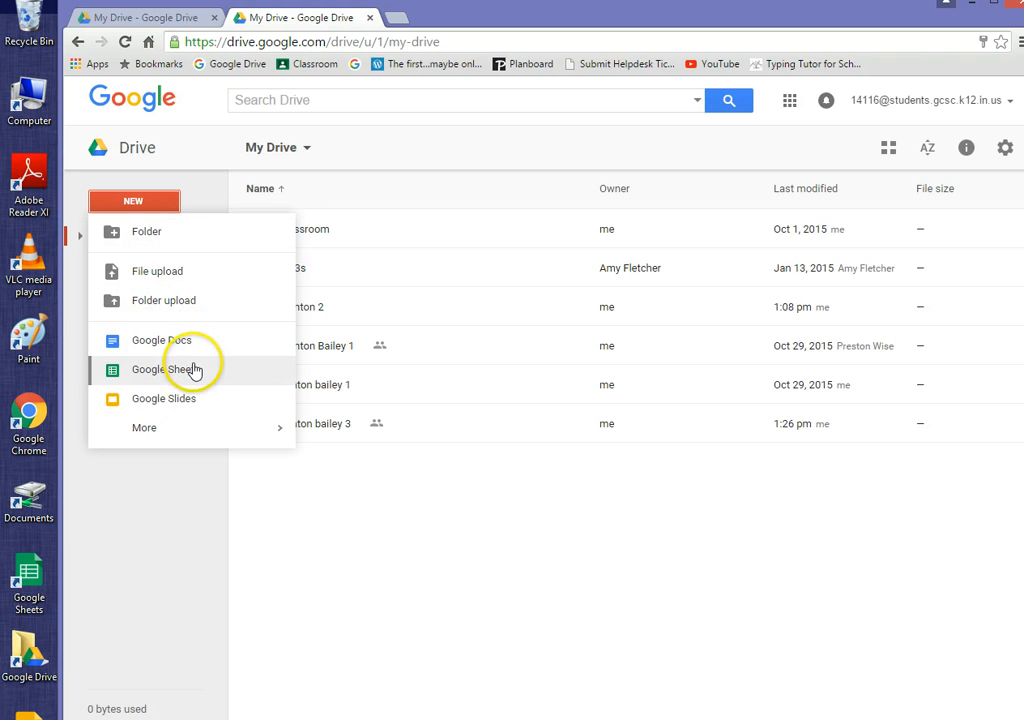
mouse_move(162, 340)
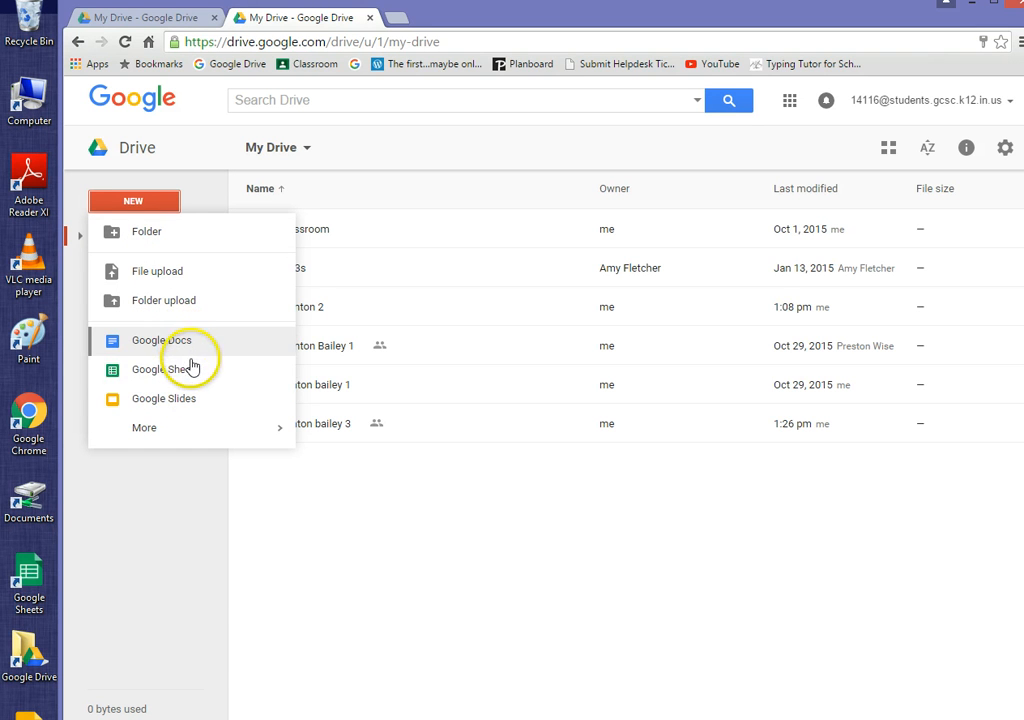
mouse_move(176, 490)
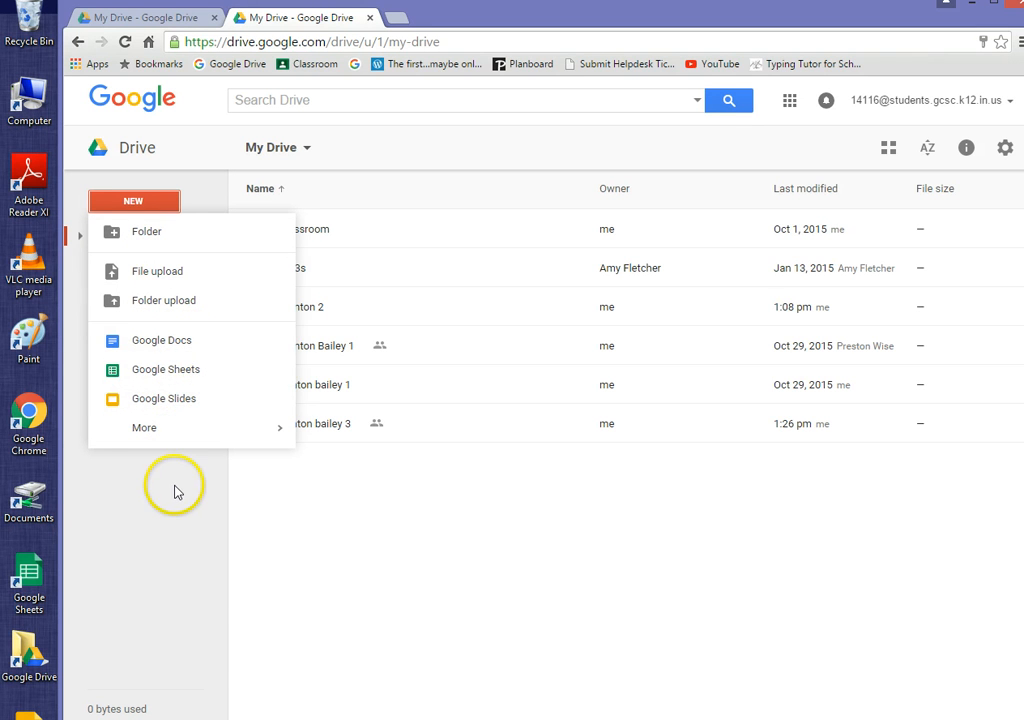
mouse_move(198, 496)
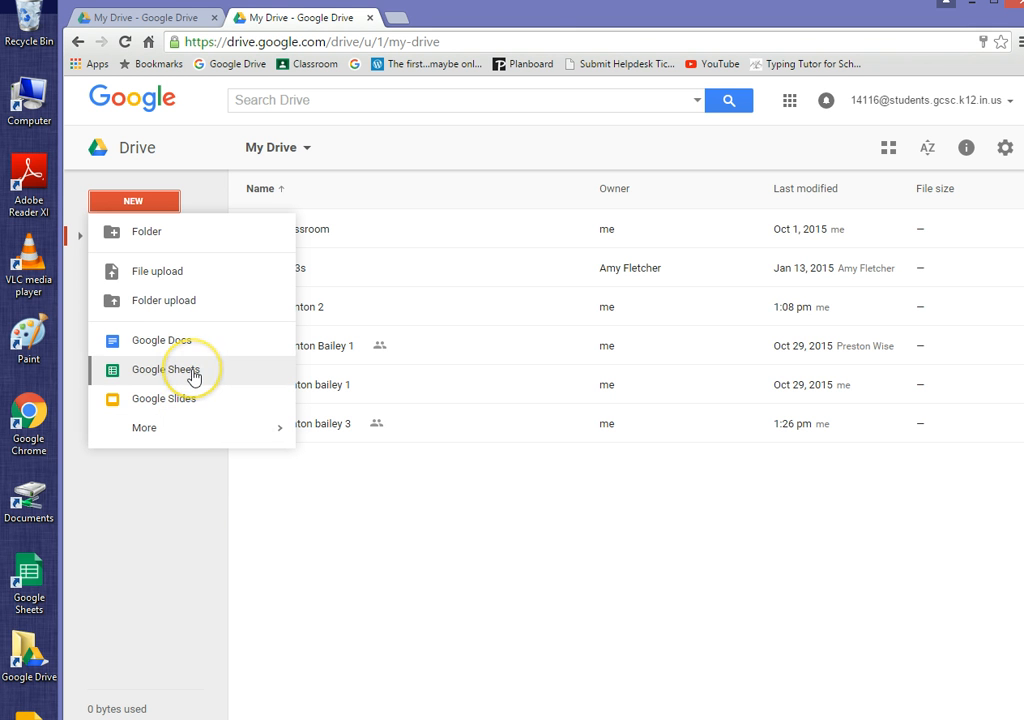
Create a new blank Google Sheets spreadsheet from the New menu
left_click(164, 368)
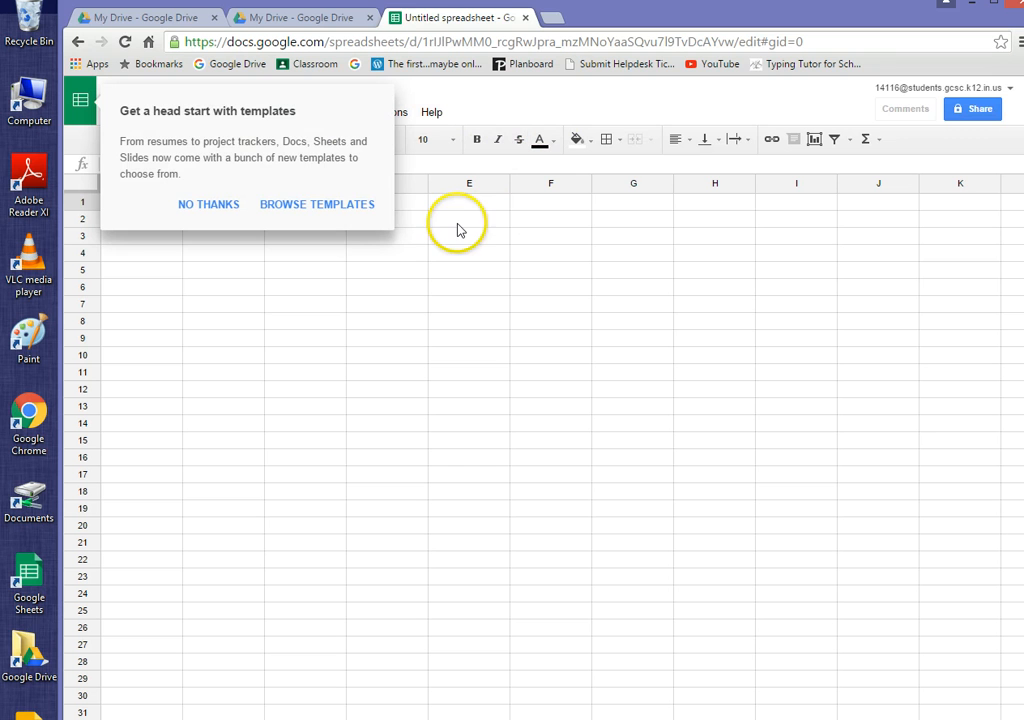
mouse_move(208, 204)
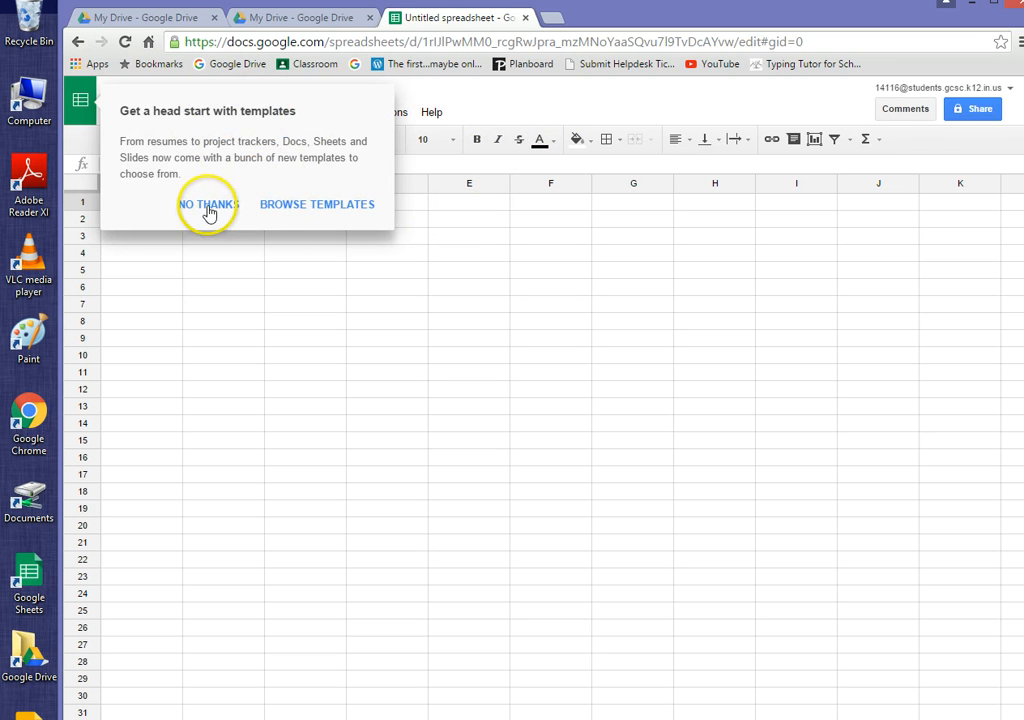
Dismiss the templates prompt and rename the spreadsheet to 'Fletcher Data'
left_click(208, 204)
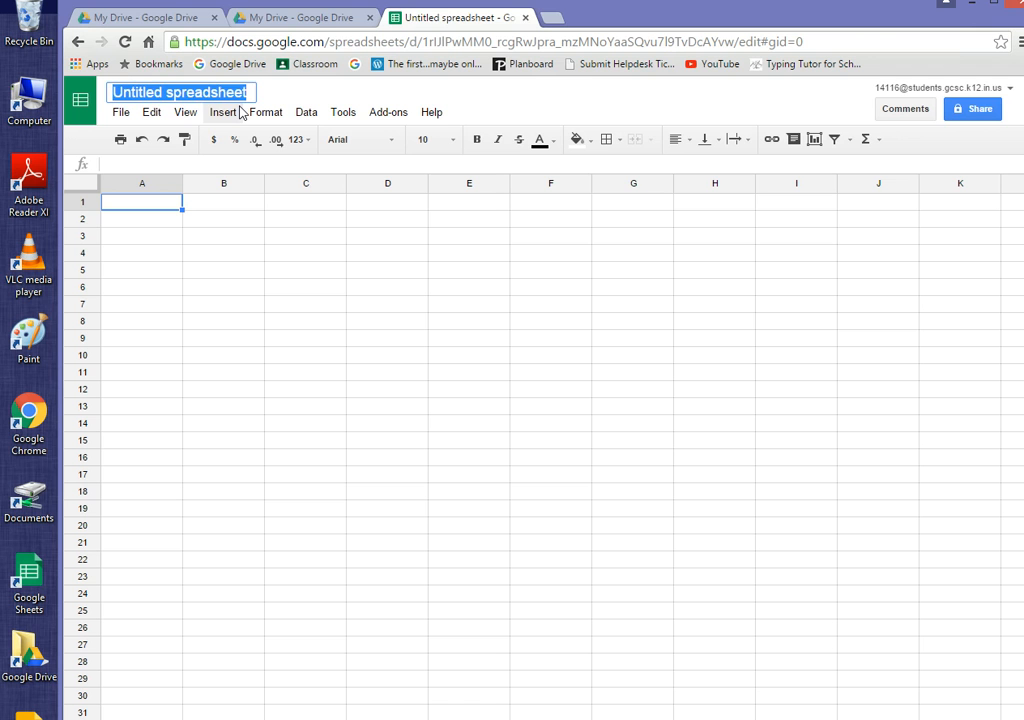
type("Fletcher")
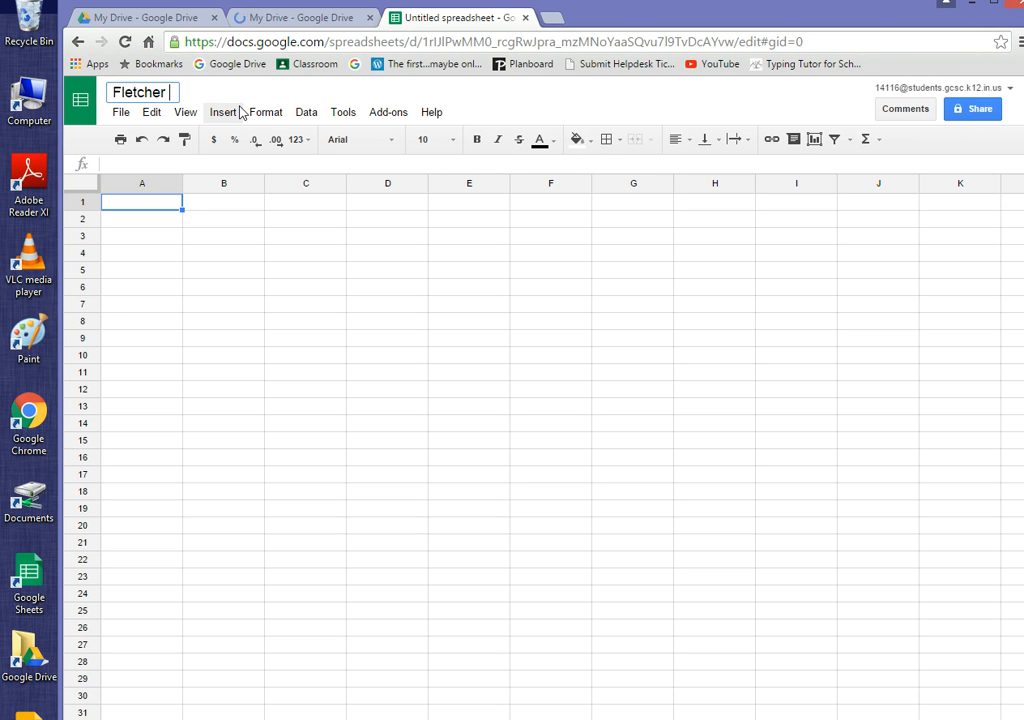
type("Data")
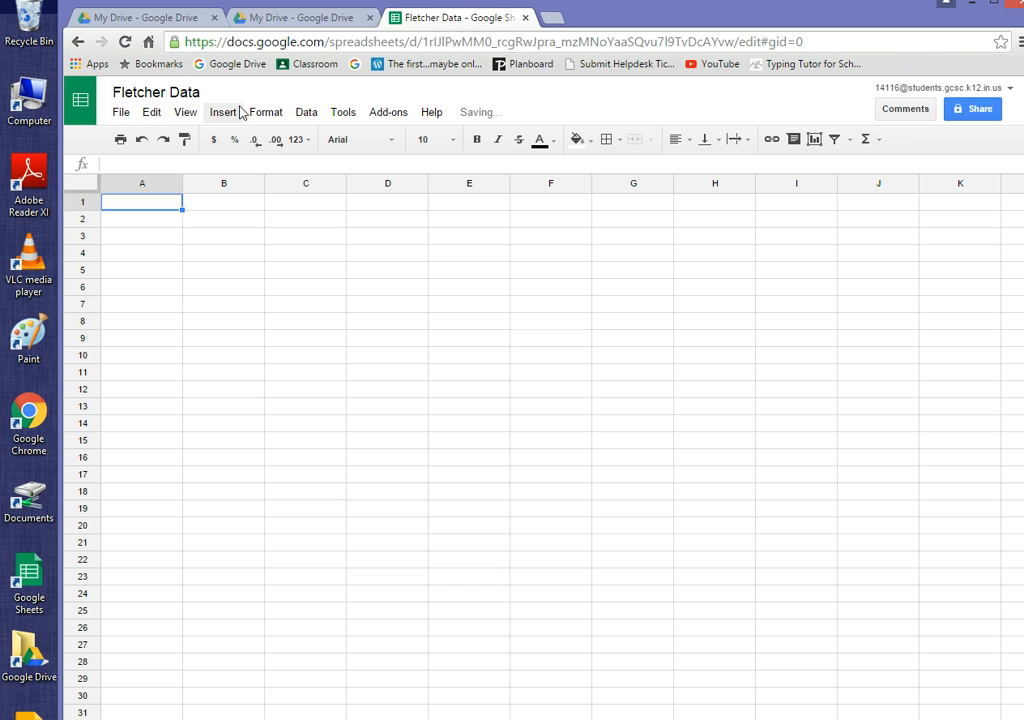
left_click(156, 92)
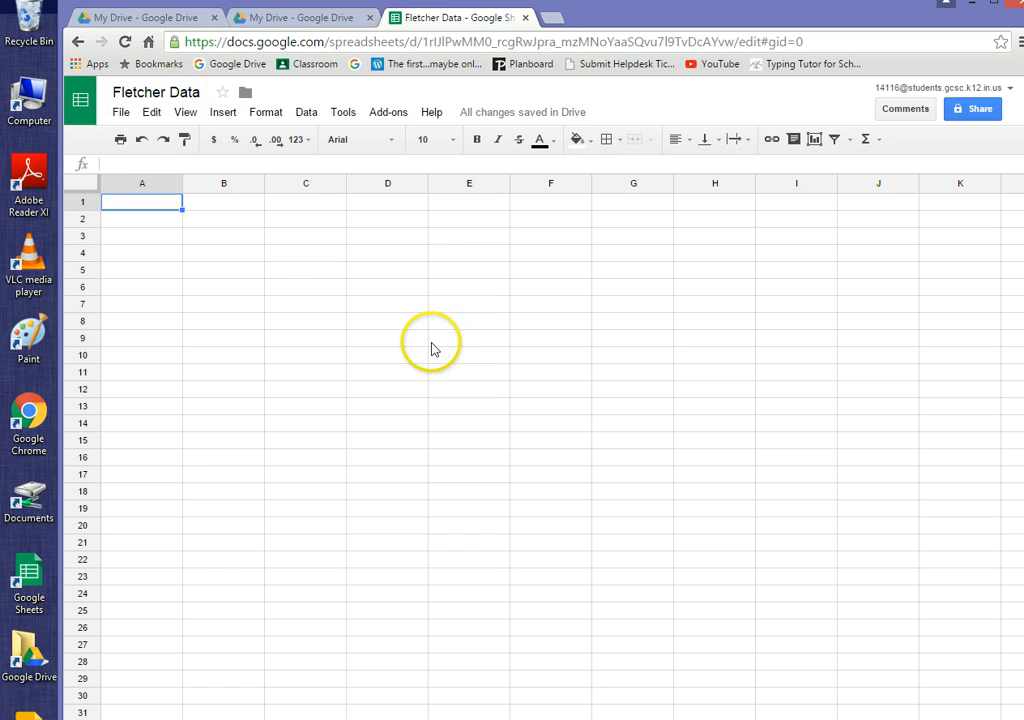
mouse_move(210, 192)
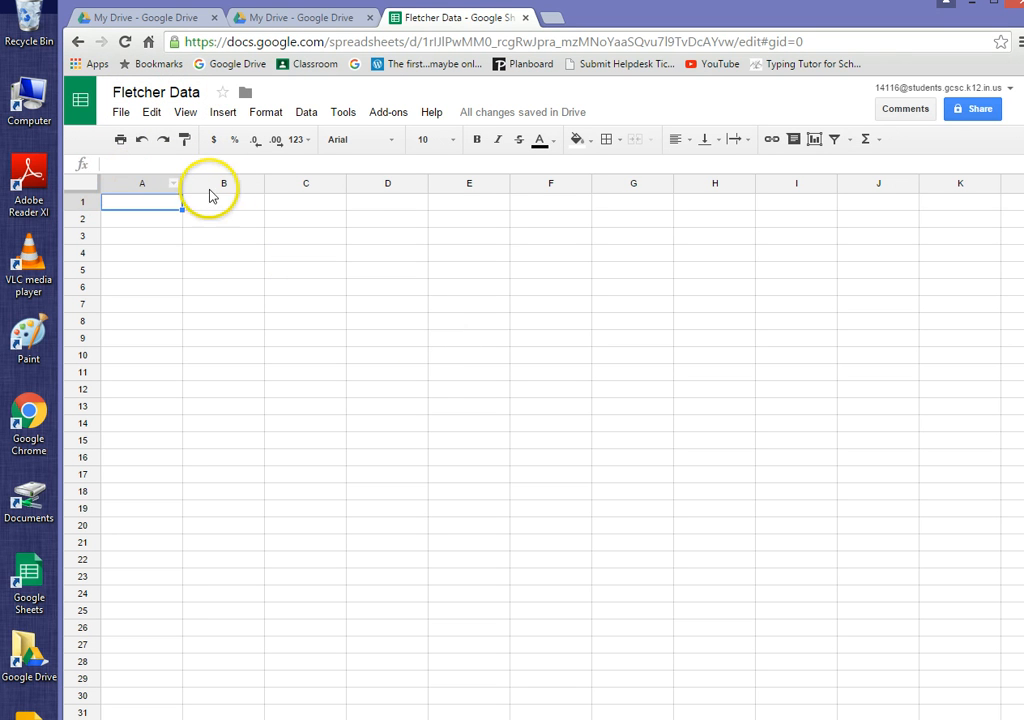
mouse_move(656, 190)
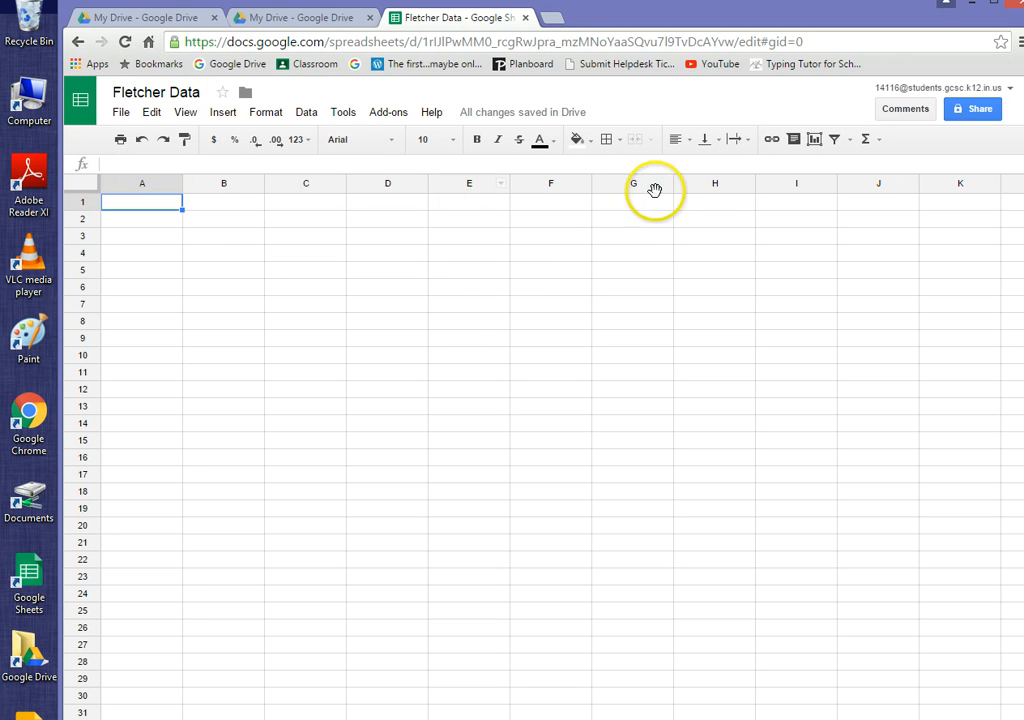
mouse_move(990, 196)
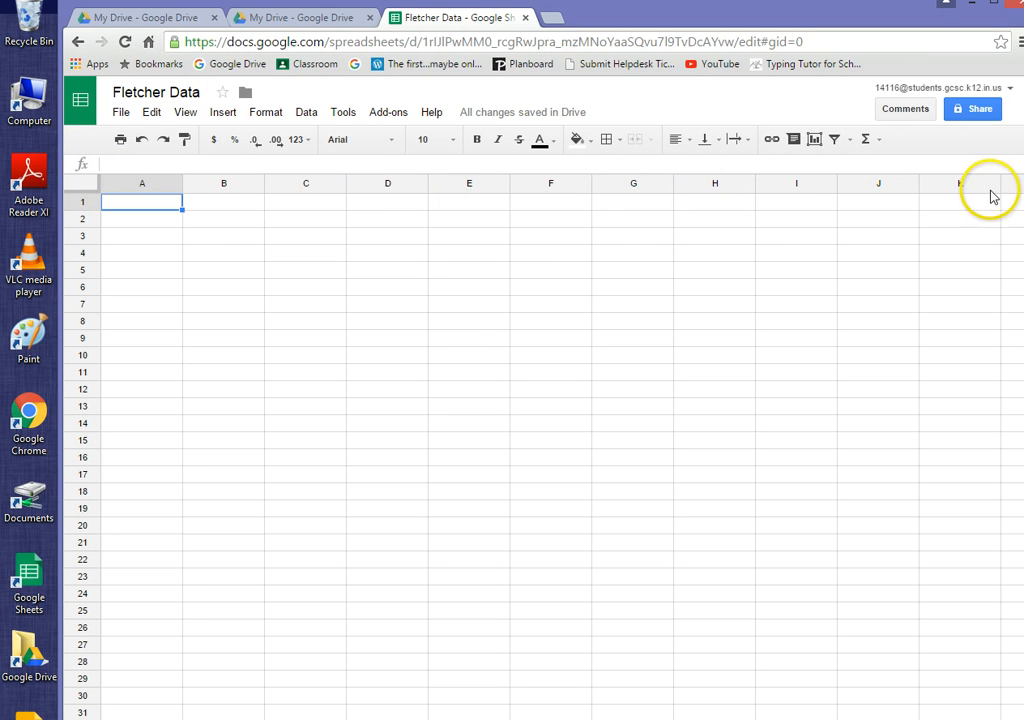
mouse_move(156, 184)
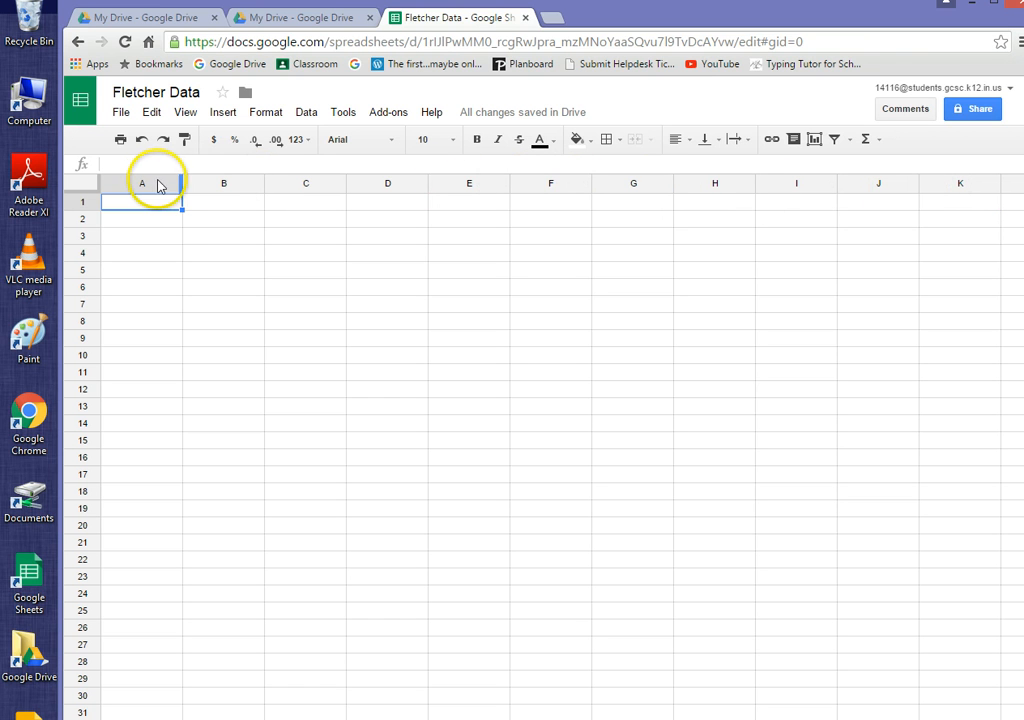
mouse_move(158, 476)
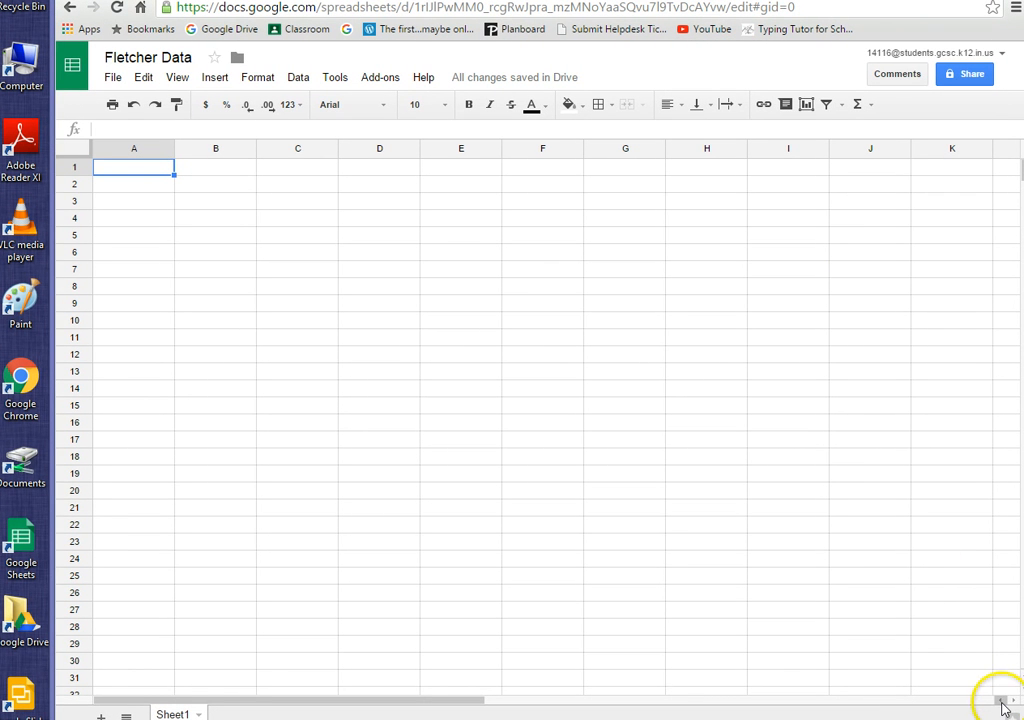
mouse_move(1016, 664)
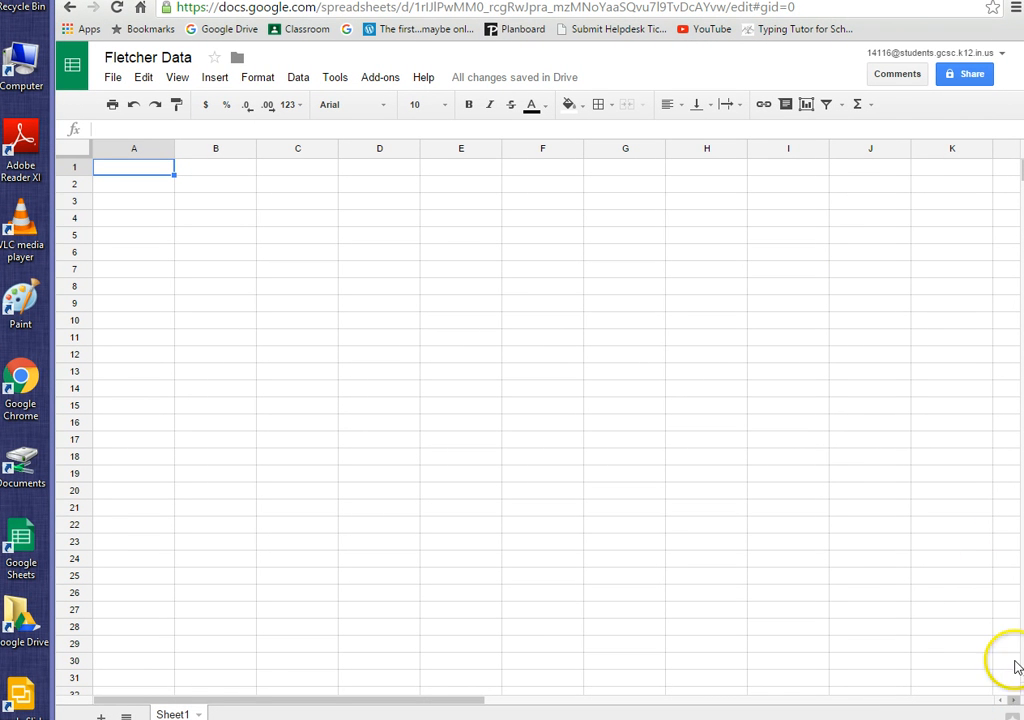
mouse_move(1008, 692)
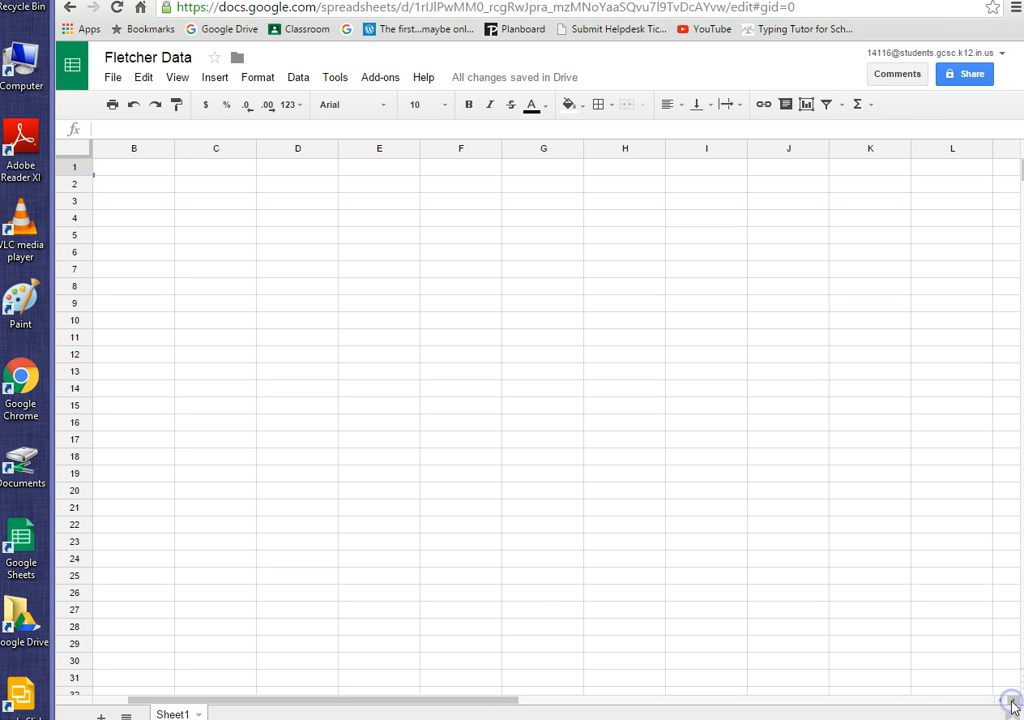
scroll("right", 3)
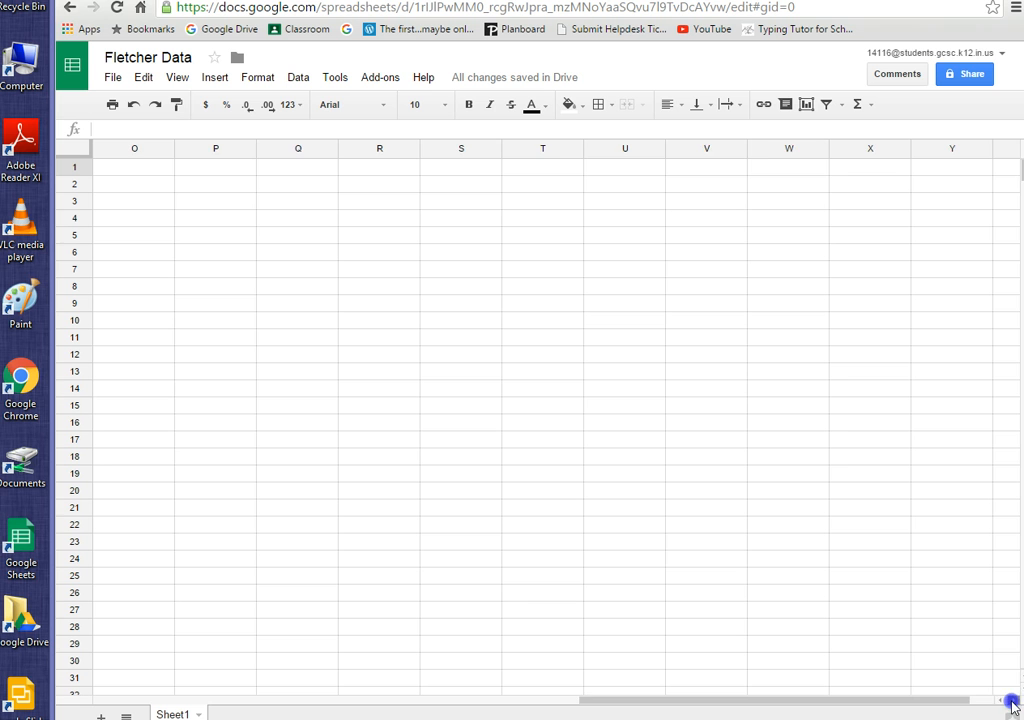
left_click(1012, 700)
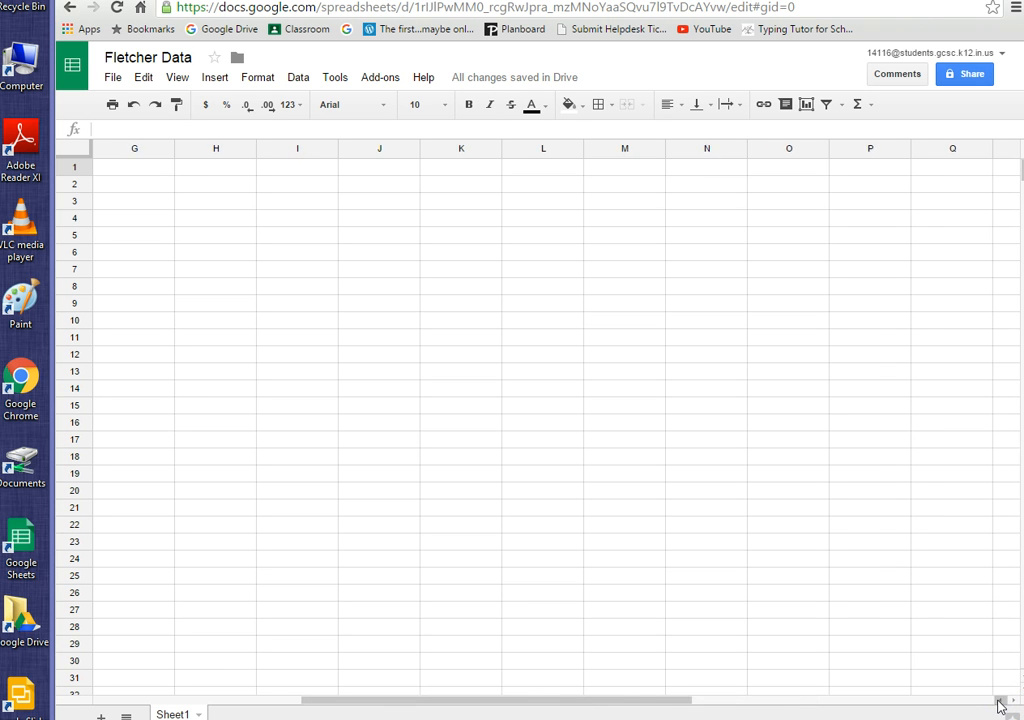
left_click_drag(998, 704, 436, 700)
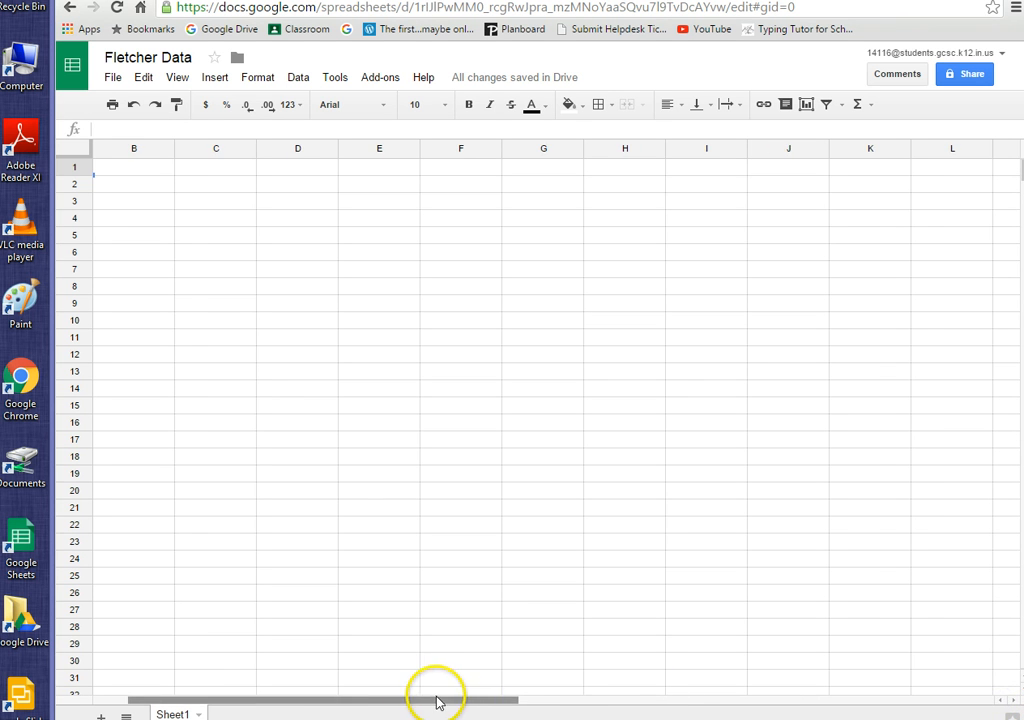
left_click_drag(436, 698, 704, 700)
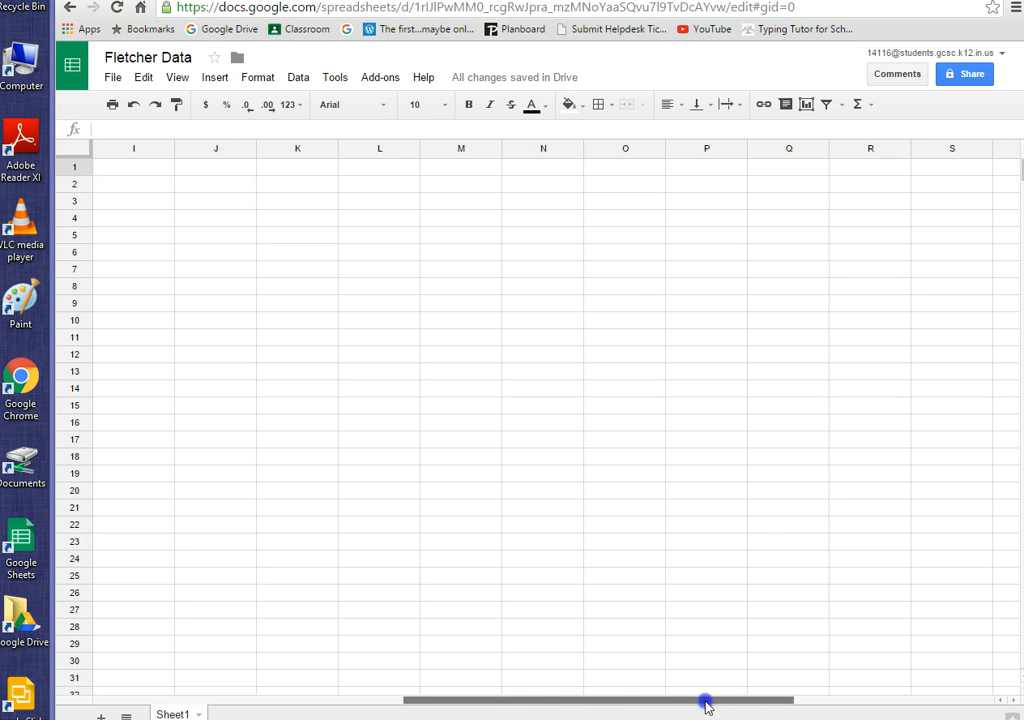
left_click_drag(704, 700, 378, 700)
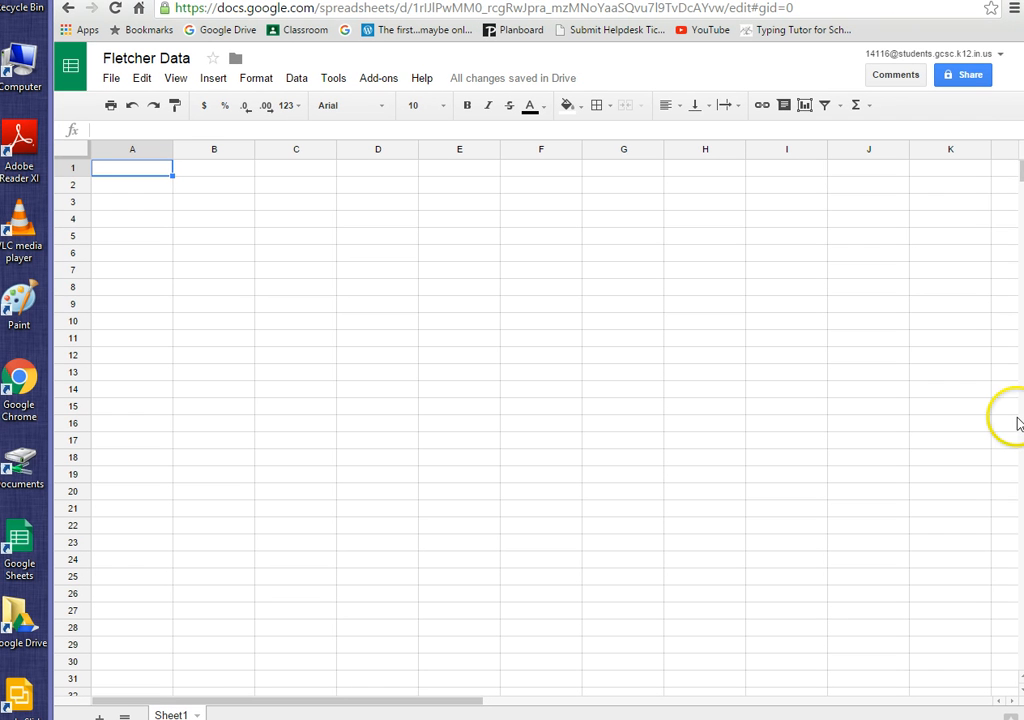
scroll("down", 3)
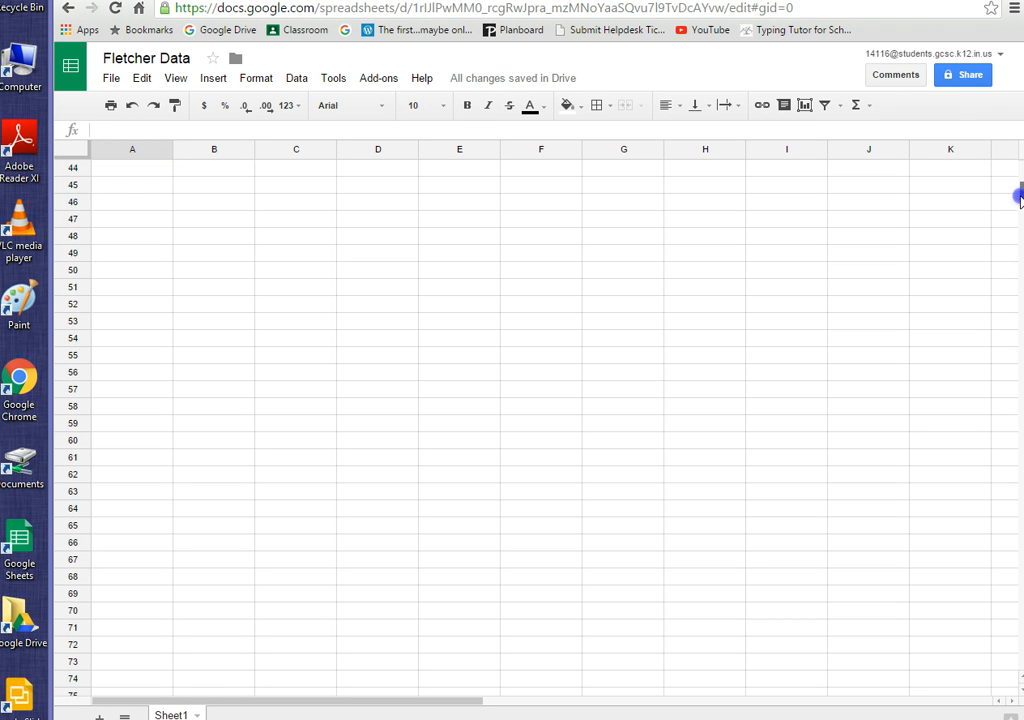
scroll("down", 3)
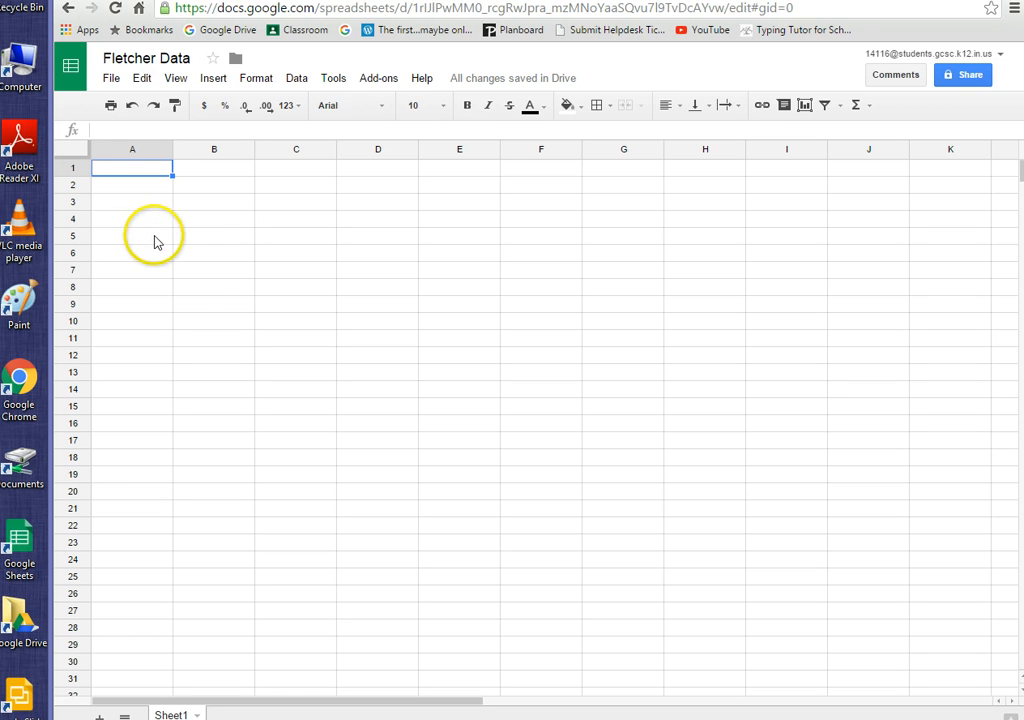
mouse_move(192, 290)
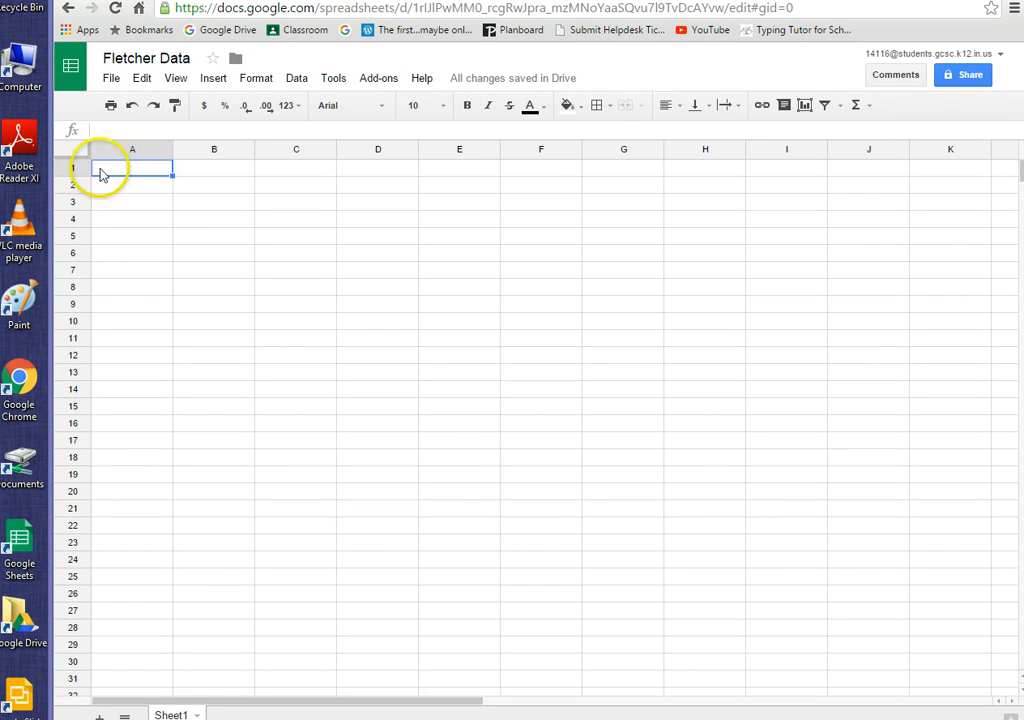
left_click(212, 218)
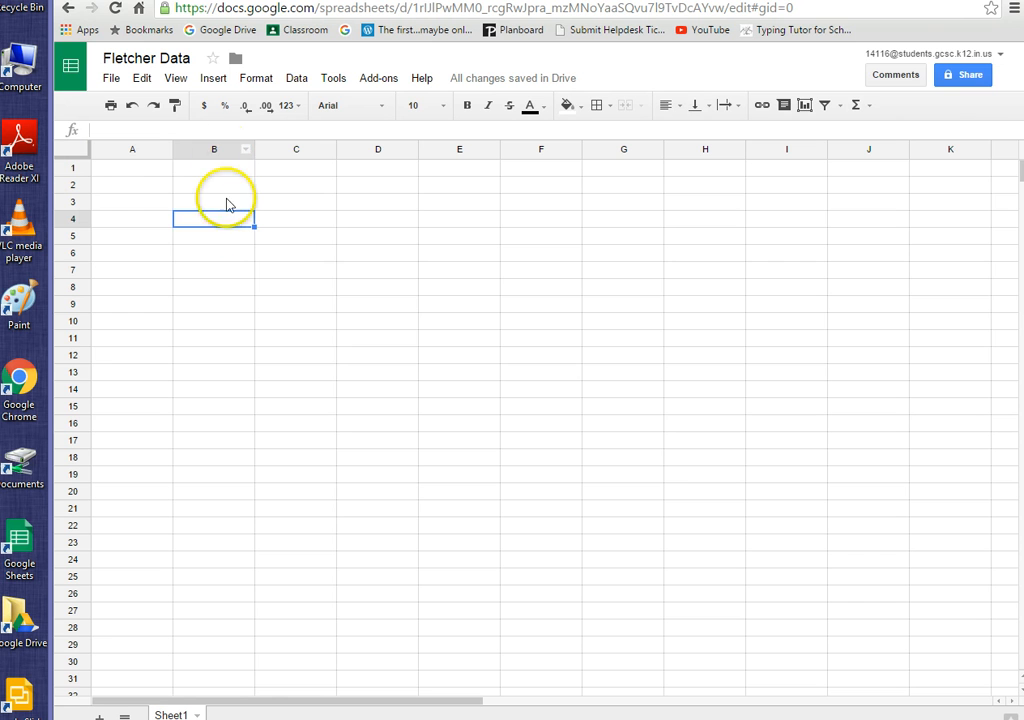
left_click(296, 474)
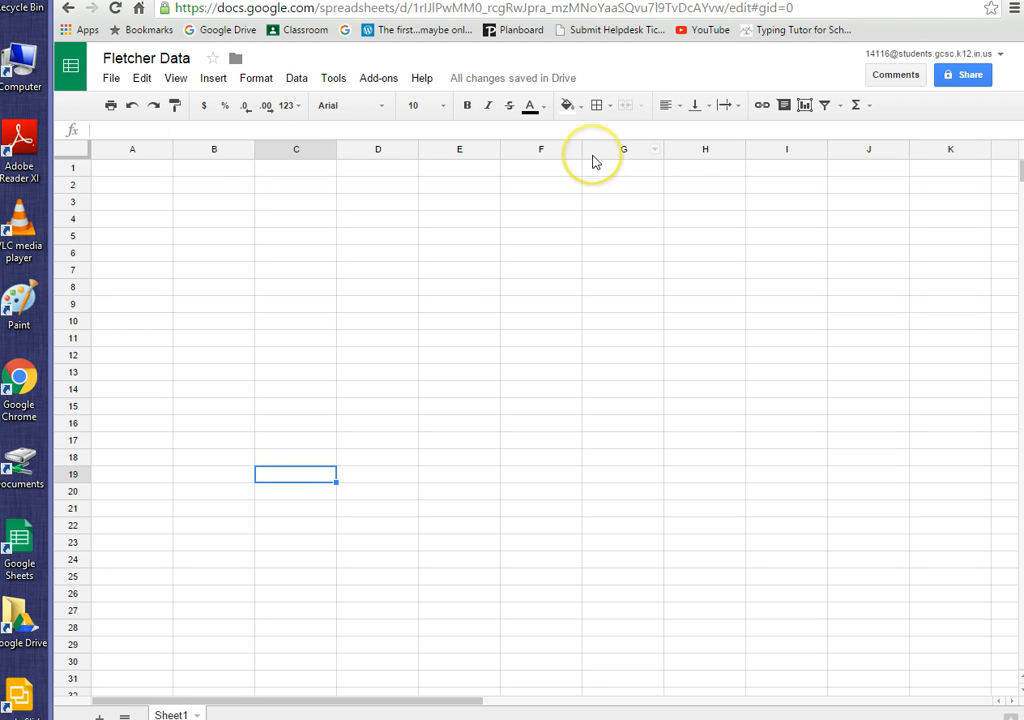
mouse_move(590, 156)
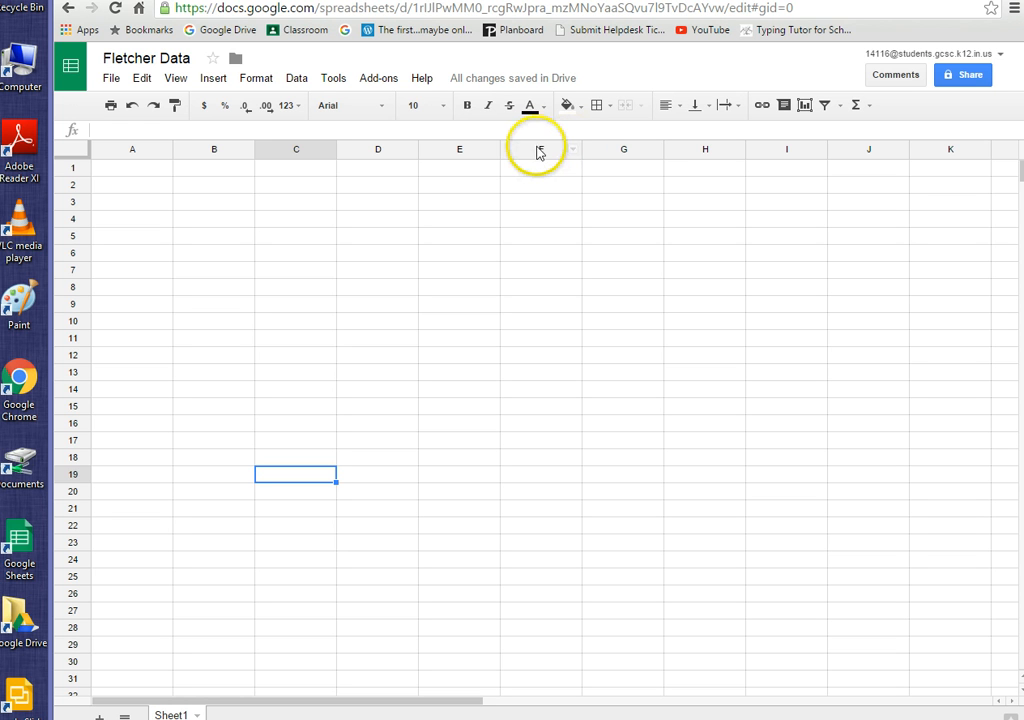
mouse_move(538, 152)
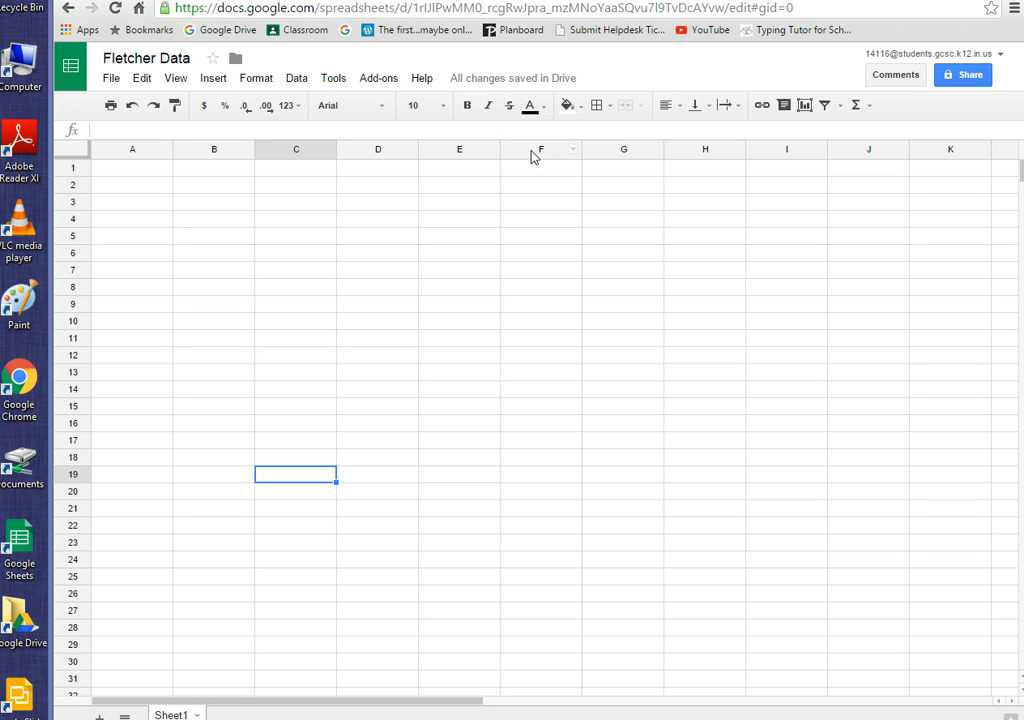
mouse_move(238, 180)
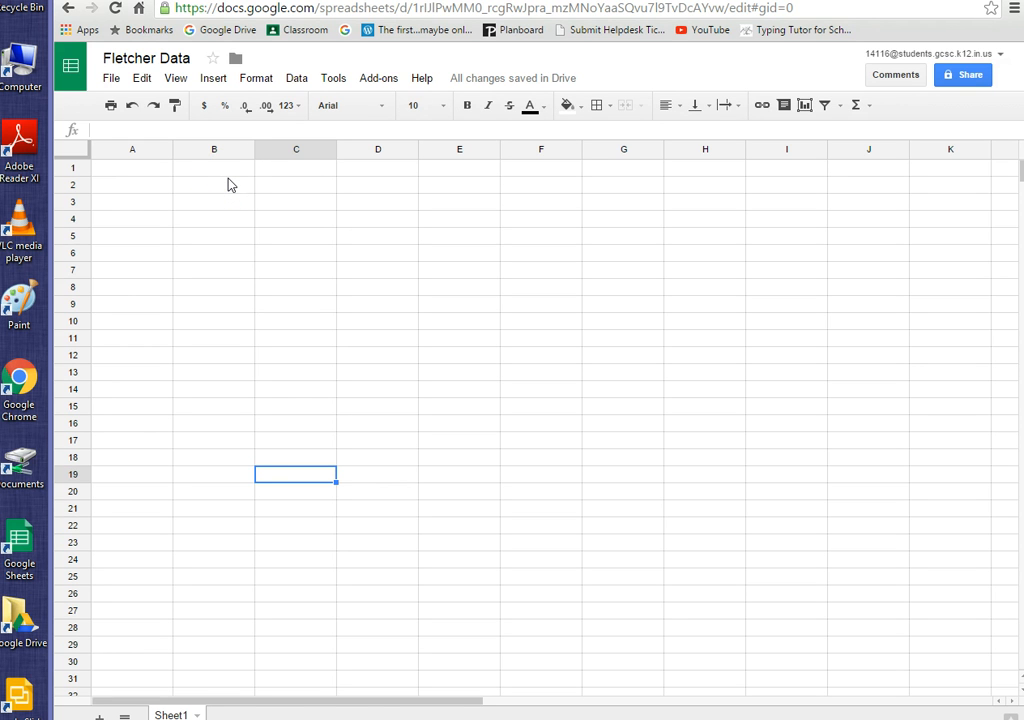
mouse_move(232, 210)
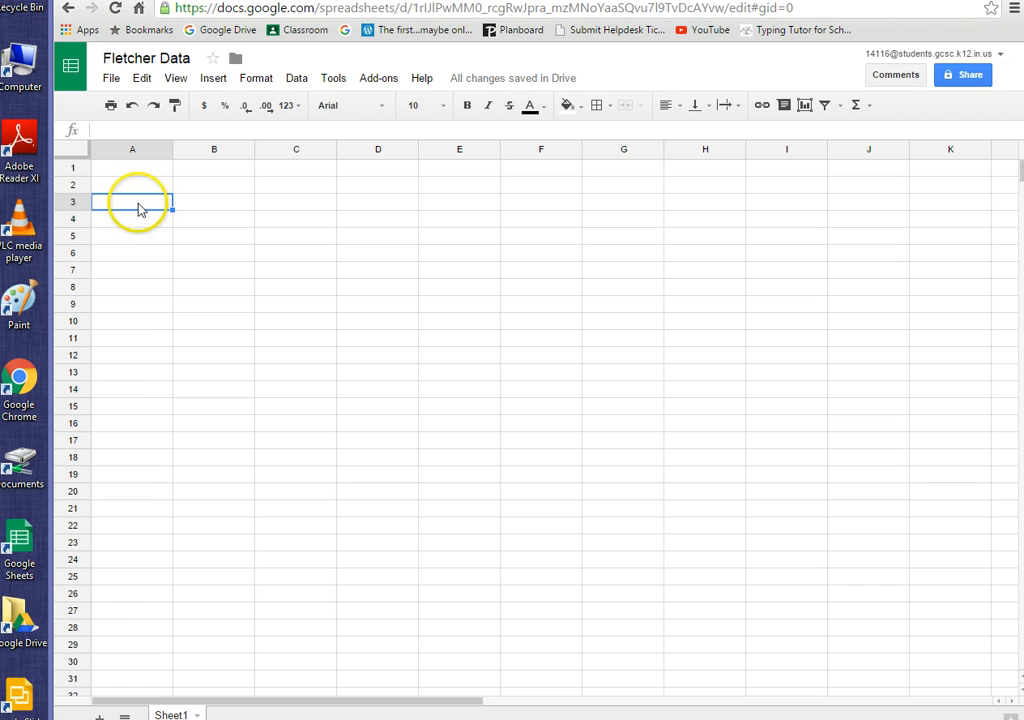
Fill cell A3 with blue, then select C3 for the same treatment
left_click(132, 168)
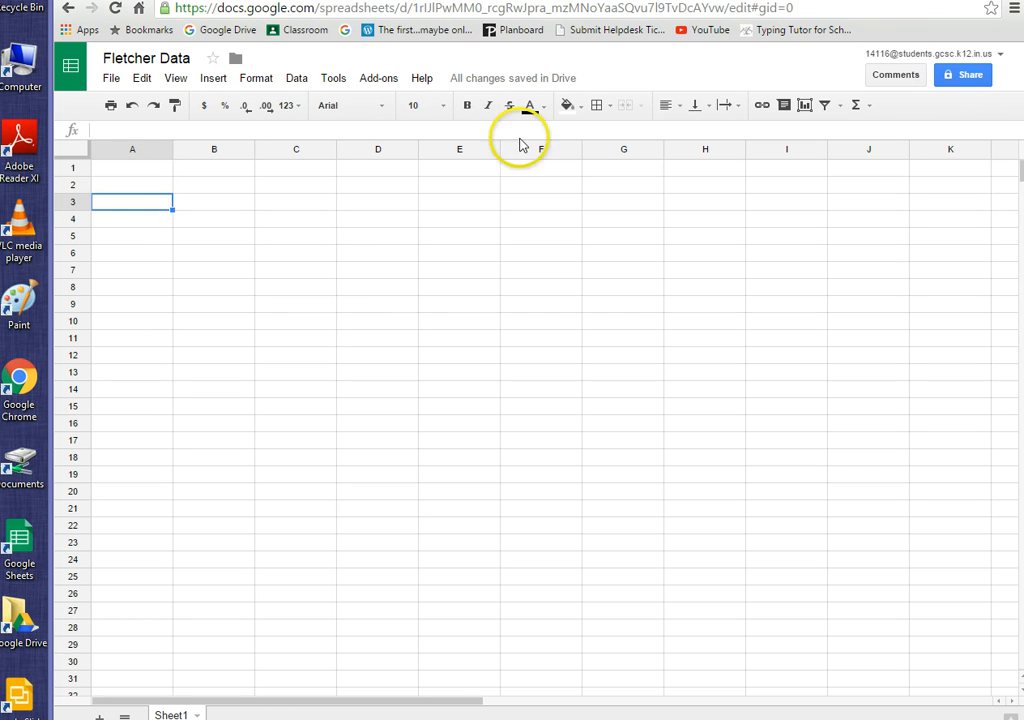
mouse_move(566, 104)
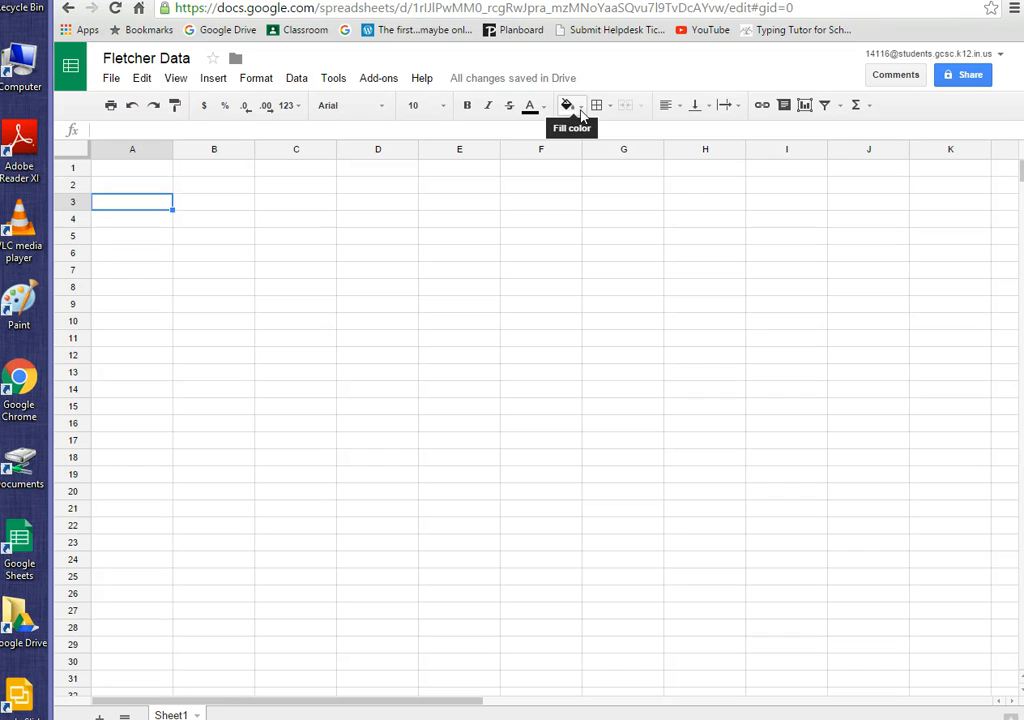
left_click(568, 104)
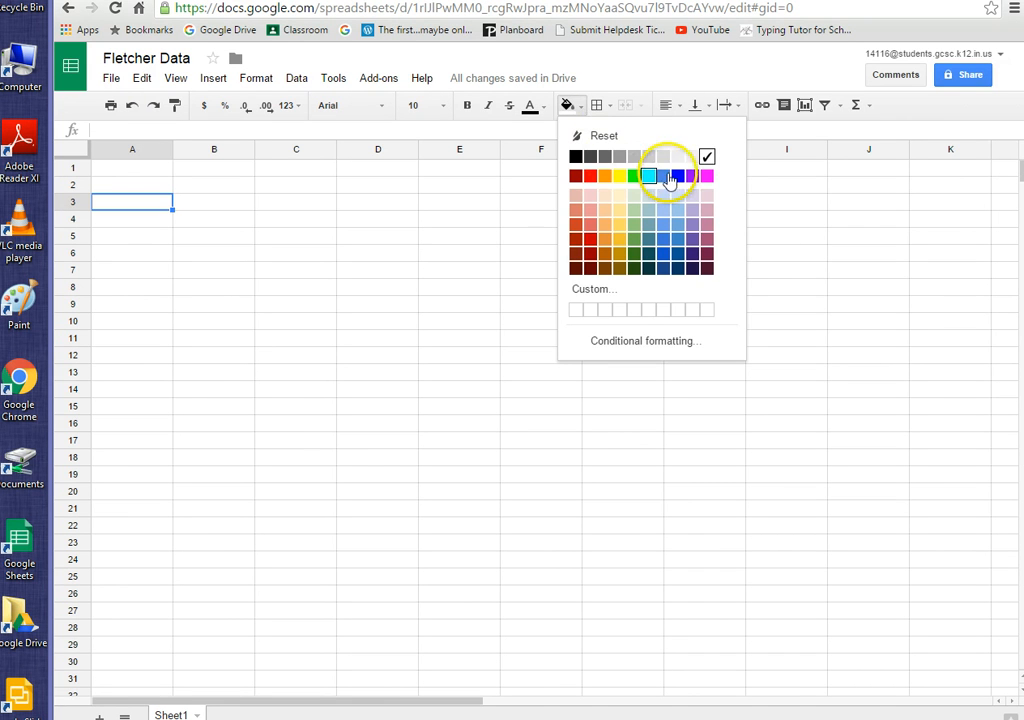
left_click(670, 176)
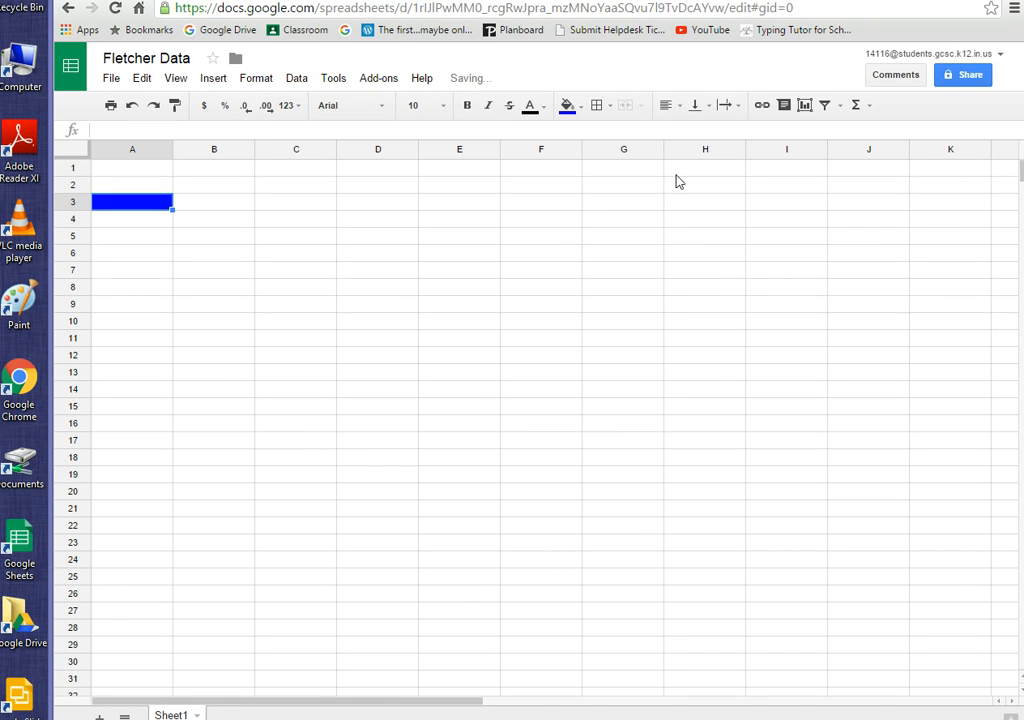
mouse_move(332, 188)
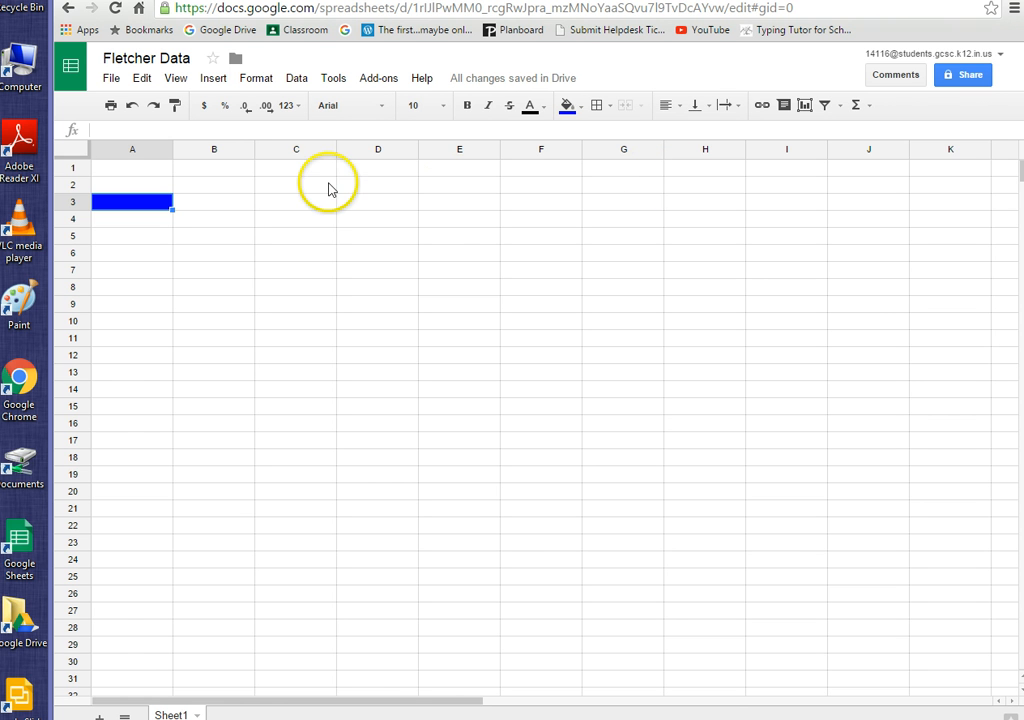
left_click(296, 202)
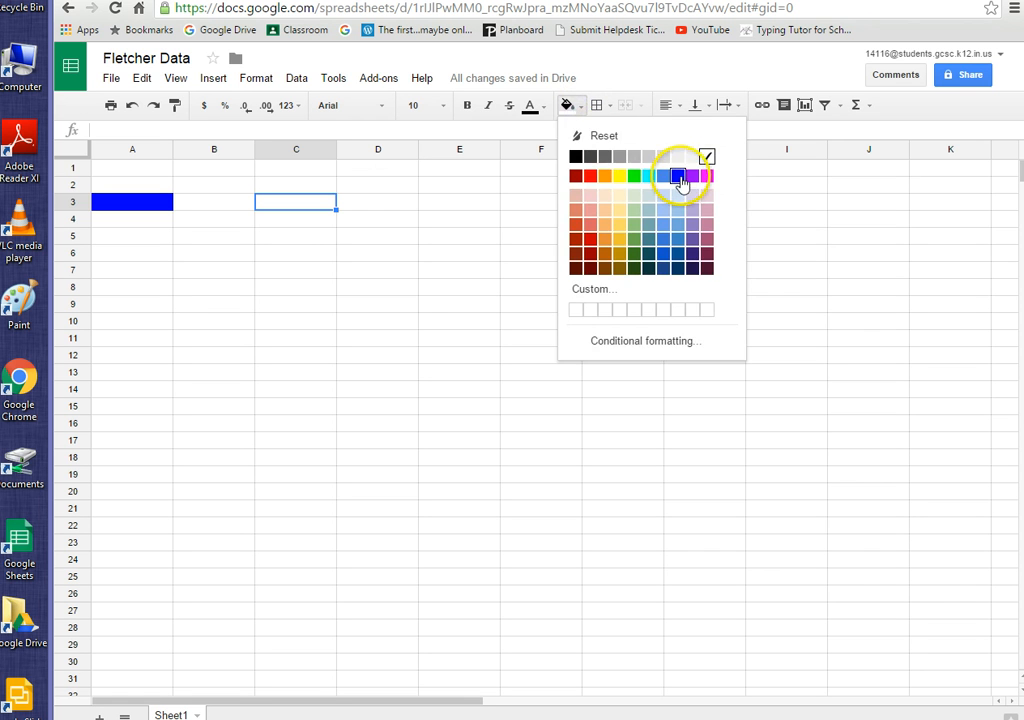
Fill cell C3 with the same blue as A3
left_click(676, 176)
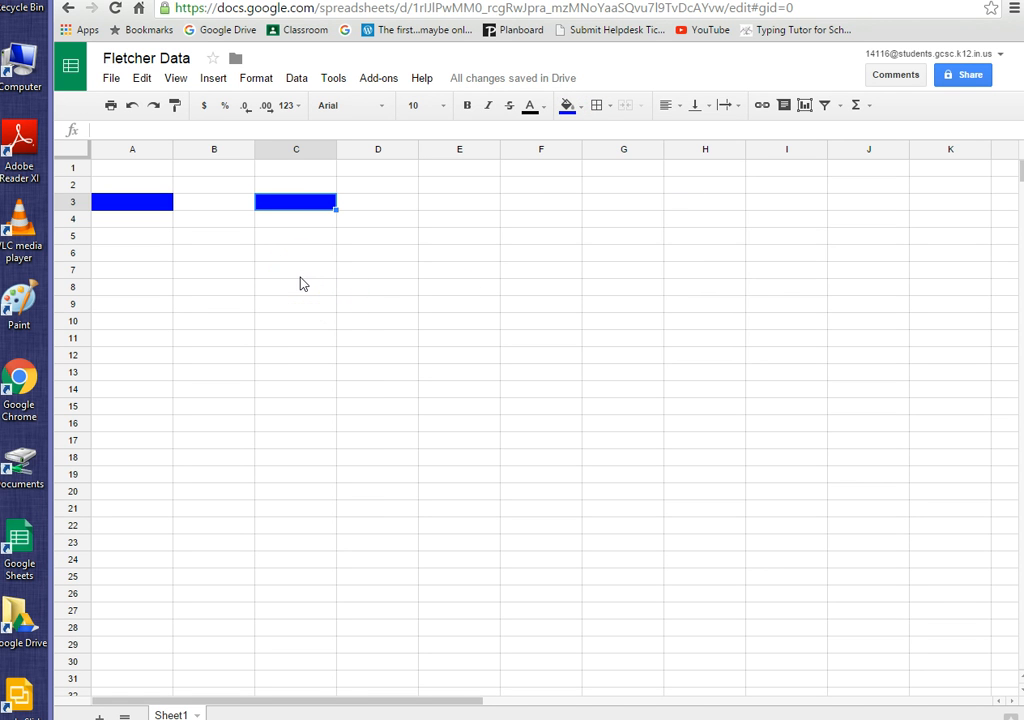
mouse_move(312, 286)
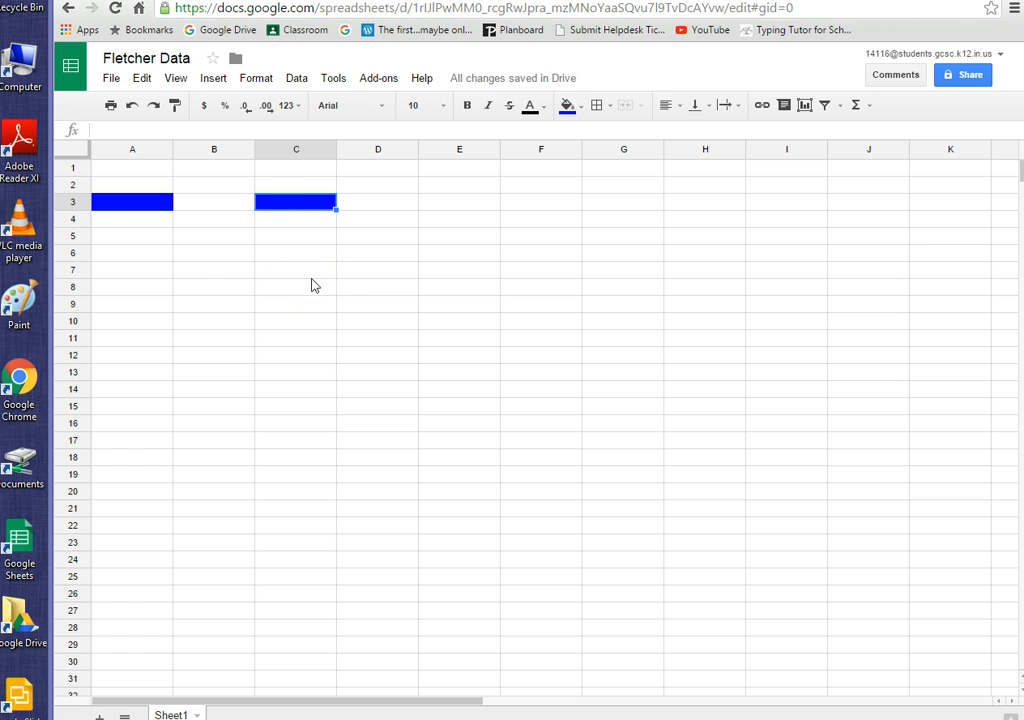
mouse_move(284, 288)
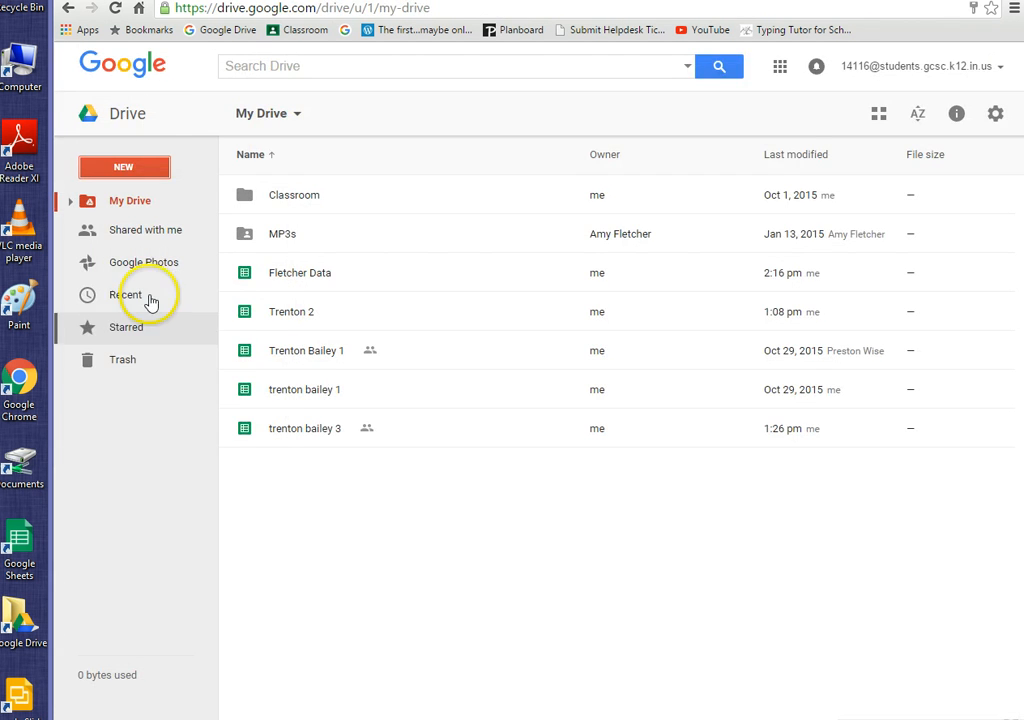
mouse_move(148, 200)
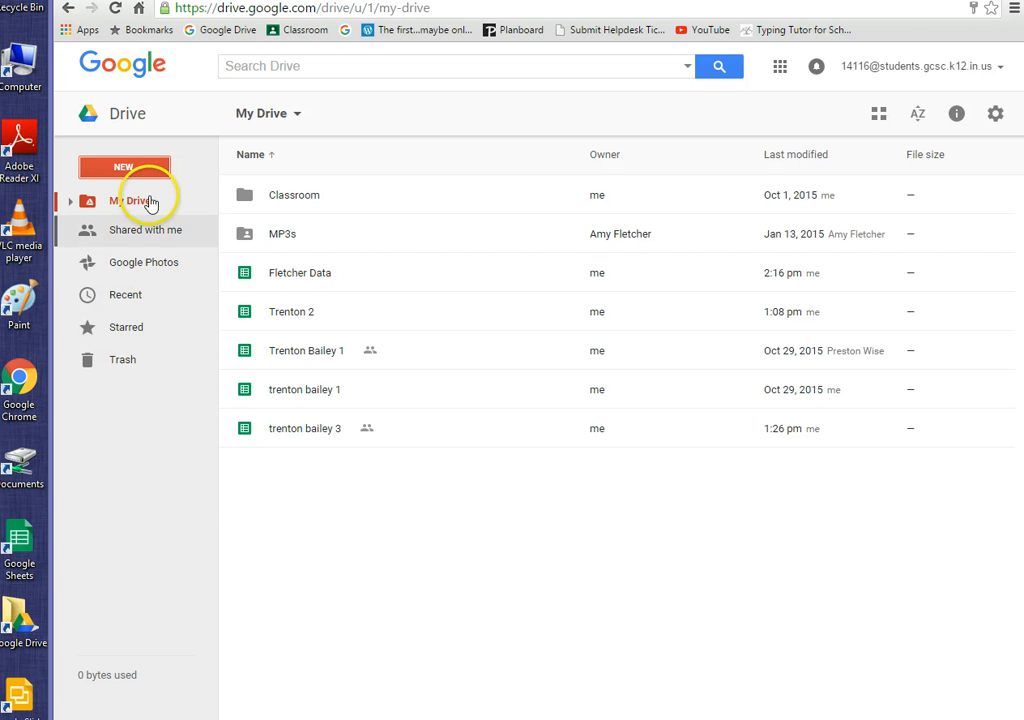
View My Drive's file list to confirm Fletcher Data is saved there
left_click(124, 168)
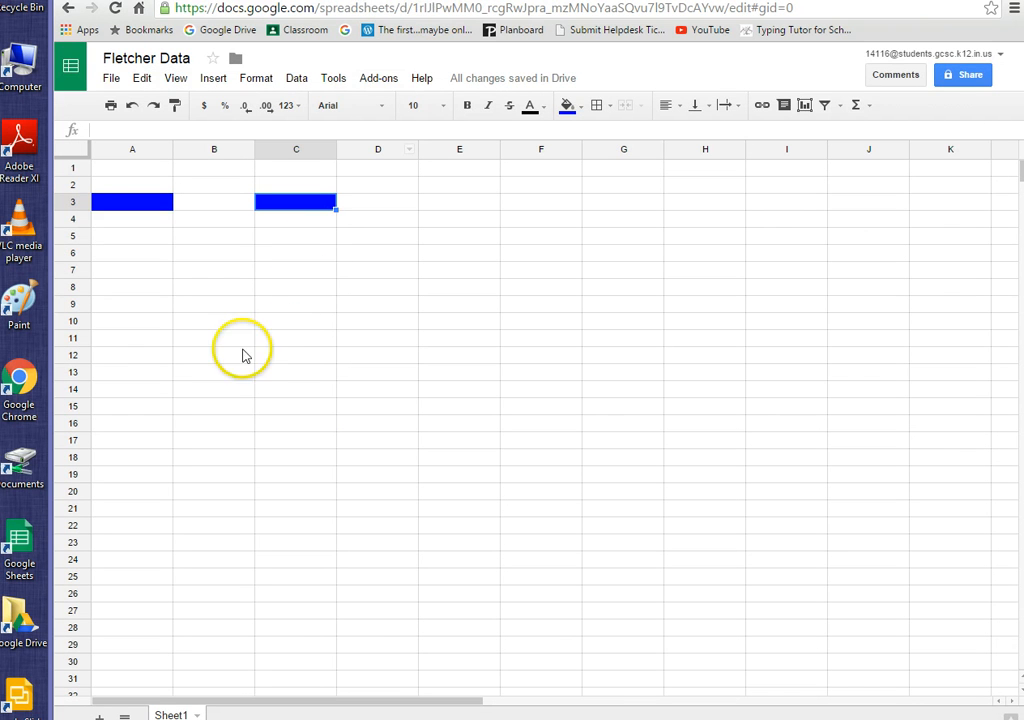
mouse_move(228, 370)
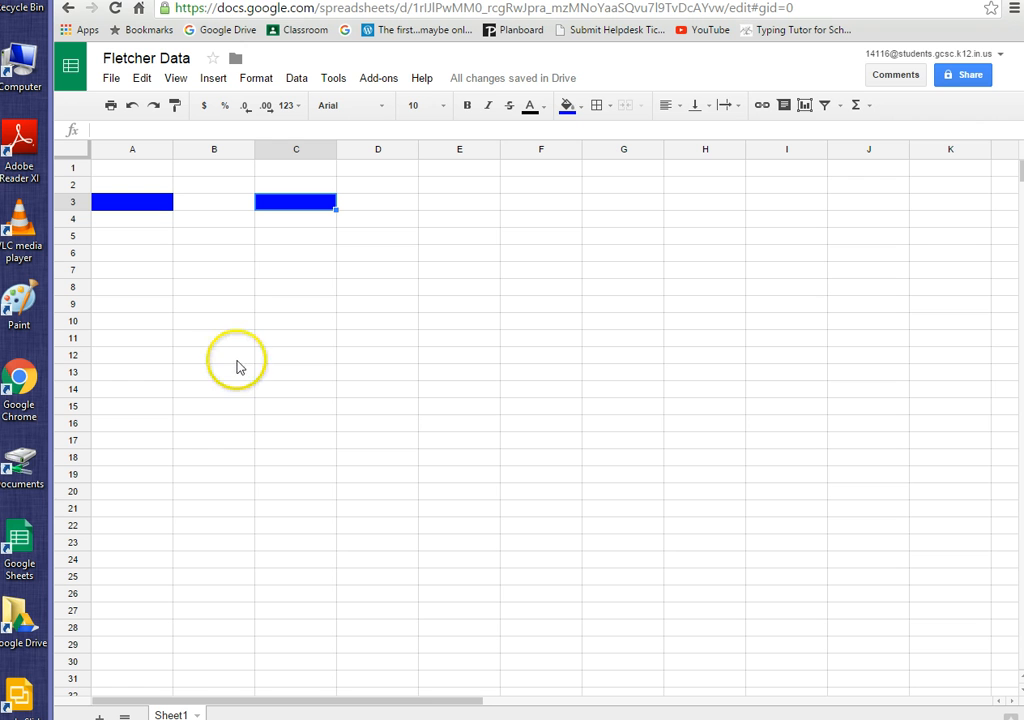
mouse_move(370, 296)
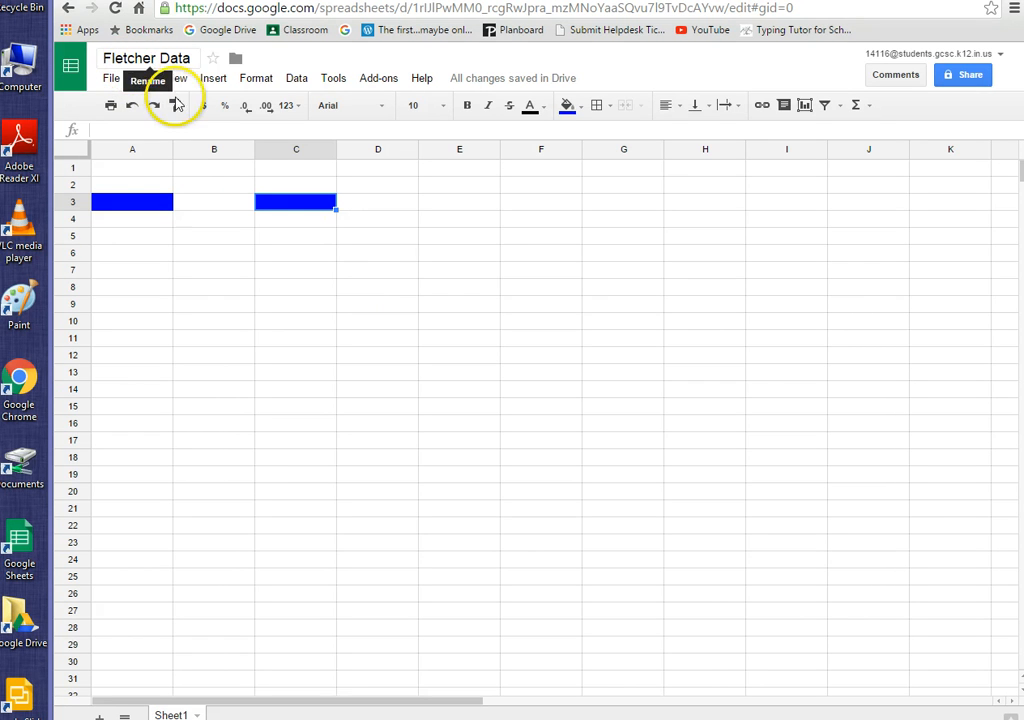
mouse_move(248, 486)
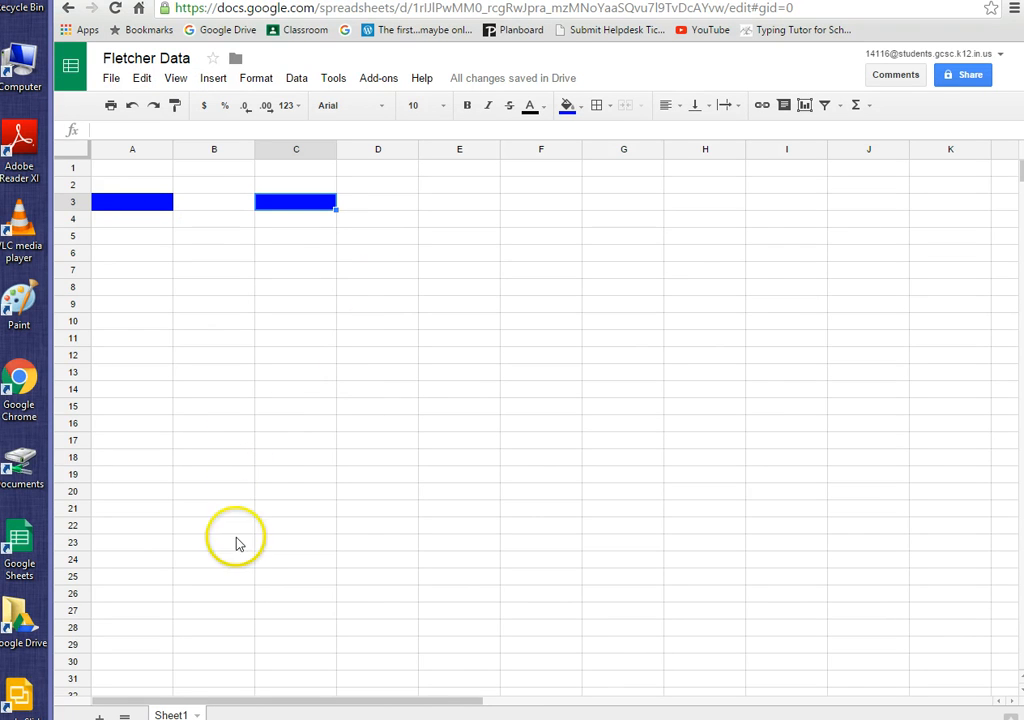
mouse_move(180, 324)
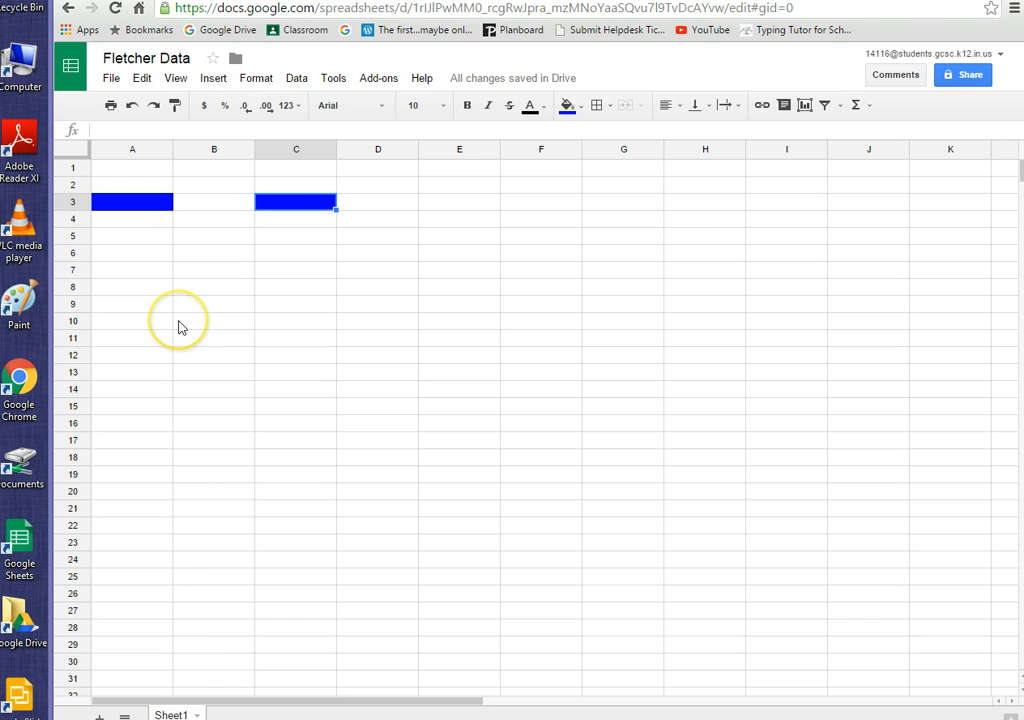